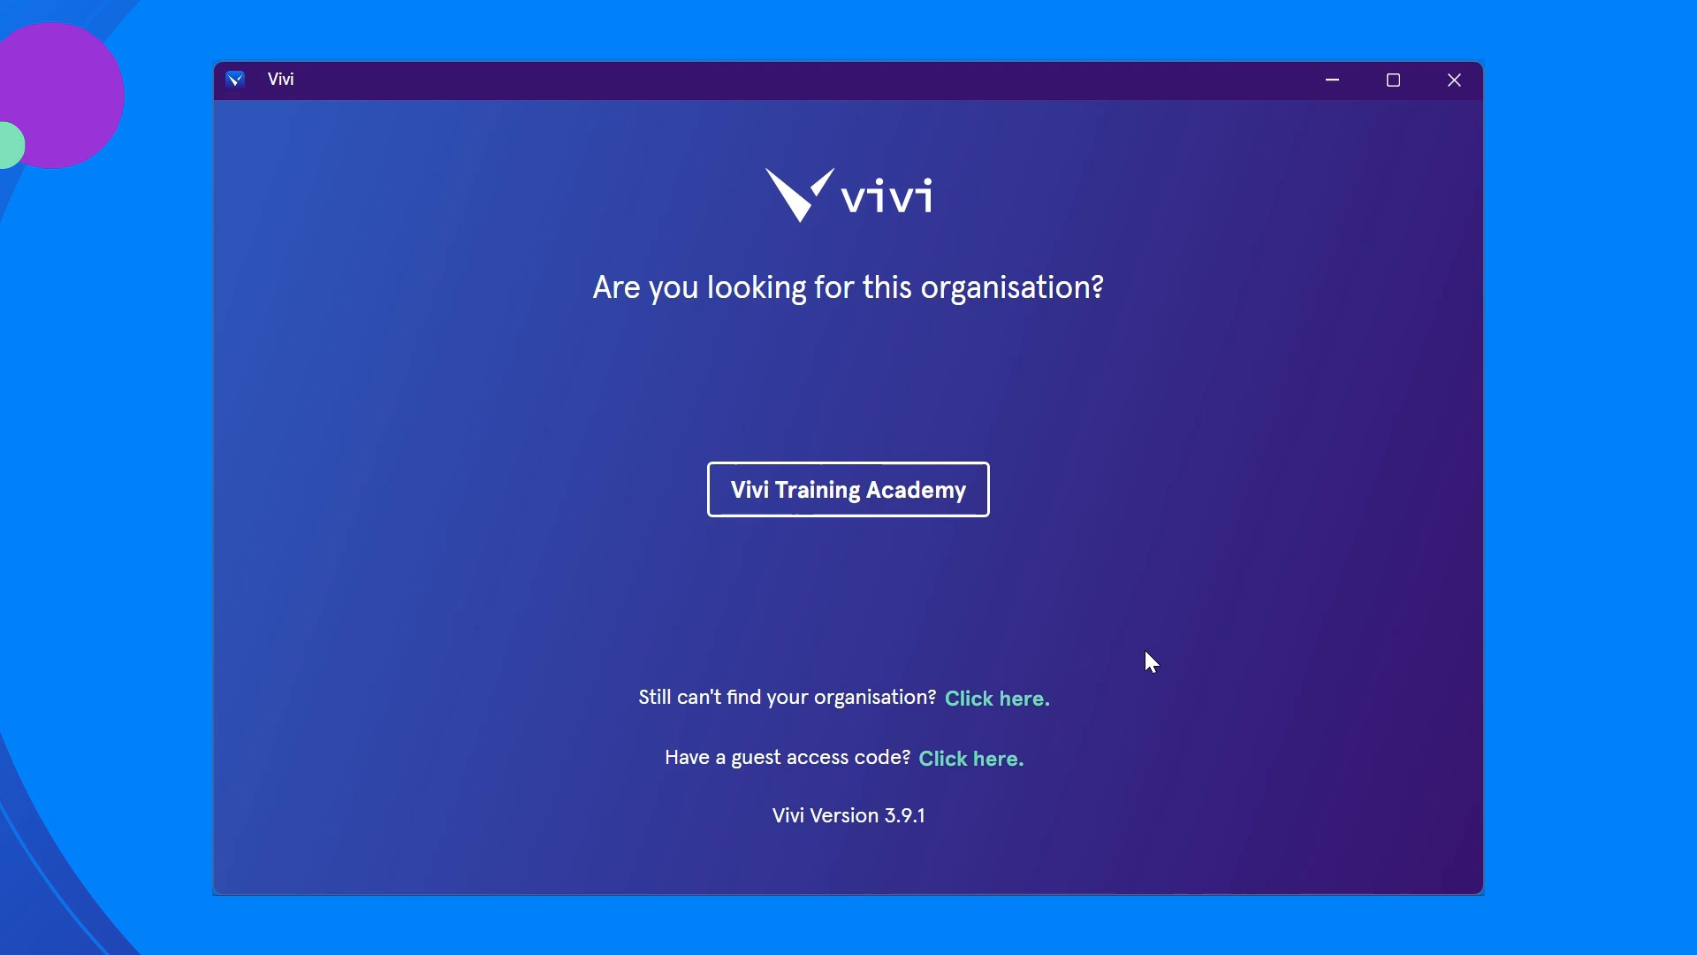
{"action": "mouse_move", "coordinate": [848, 488]}
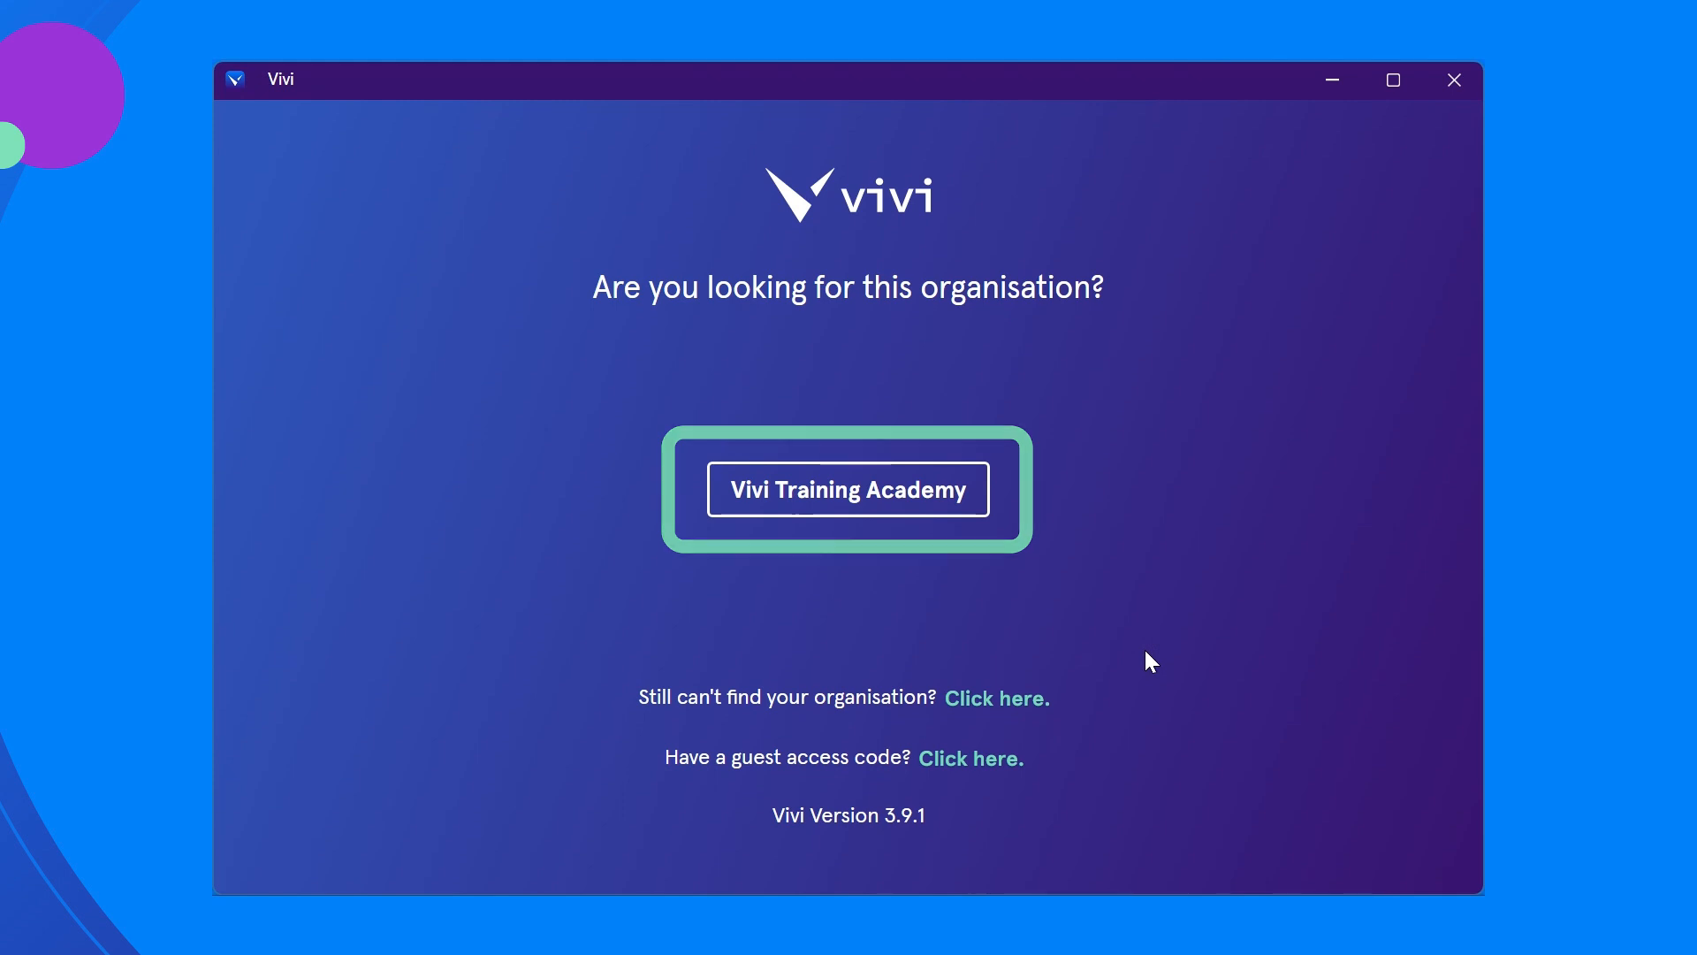
{"action": "mouse_move", "coordinate": [960, 520]}
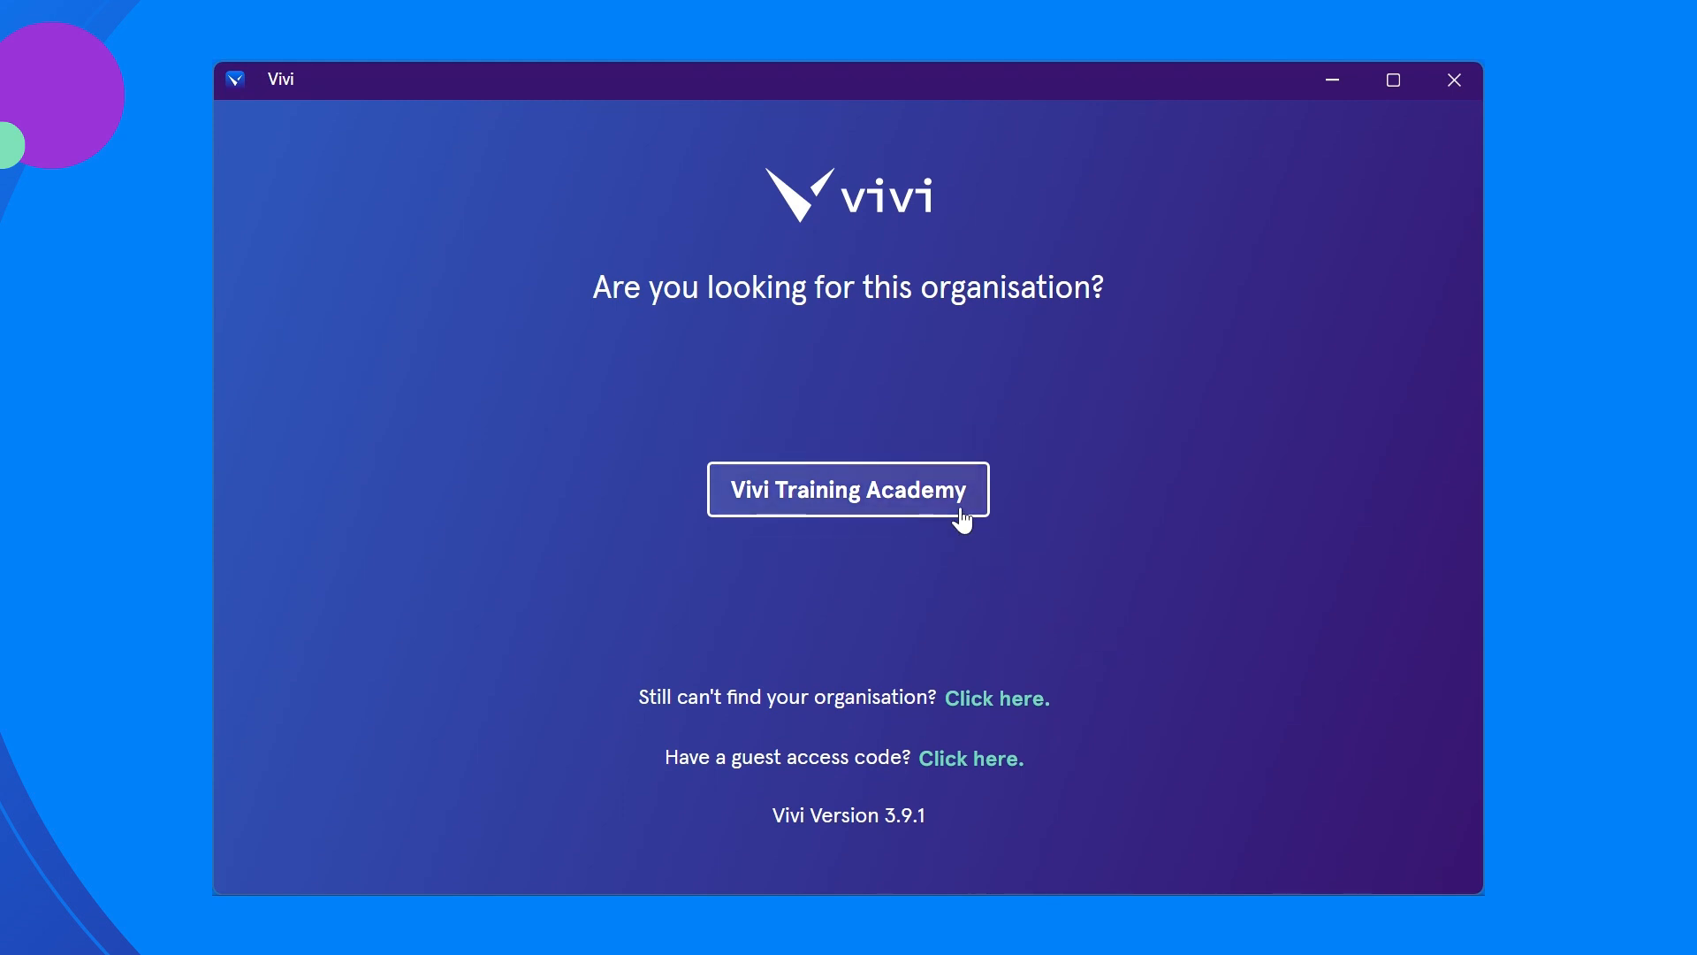
Step: Choose Vivi Training Academy as the organisation and bring up its sign-in options
{"action": "left_click", "coordinate": [848, 488]}
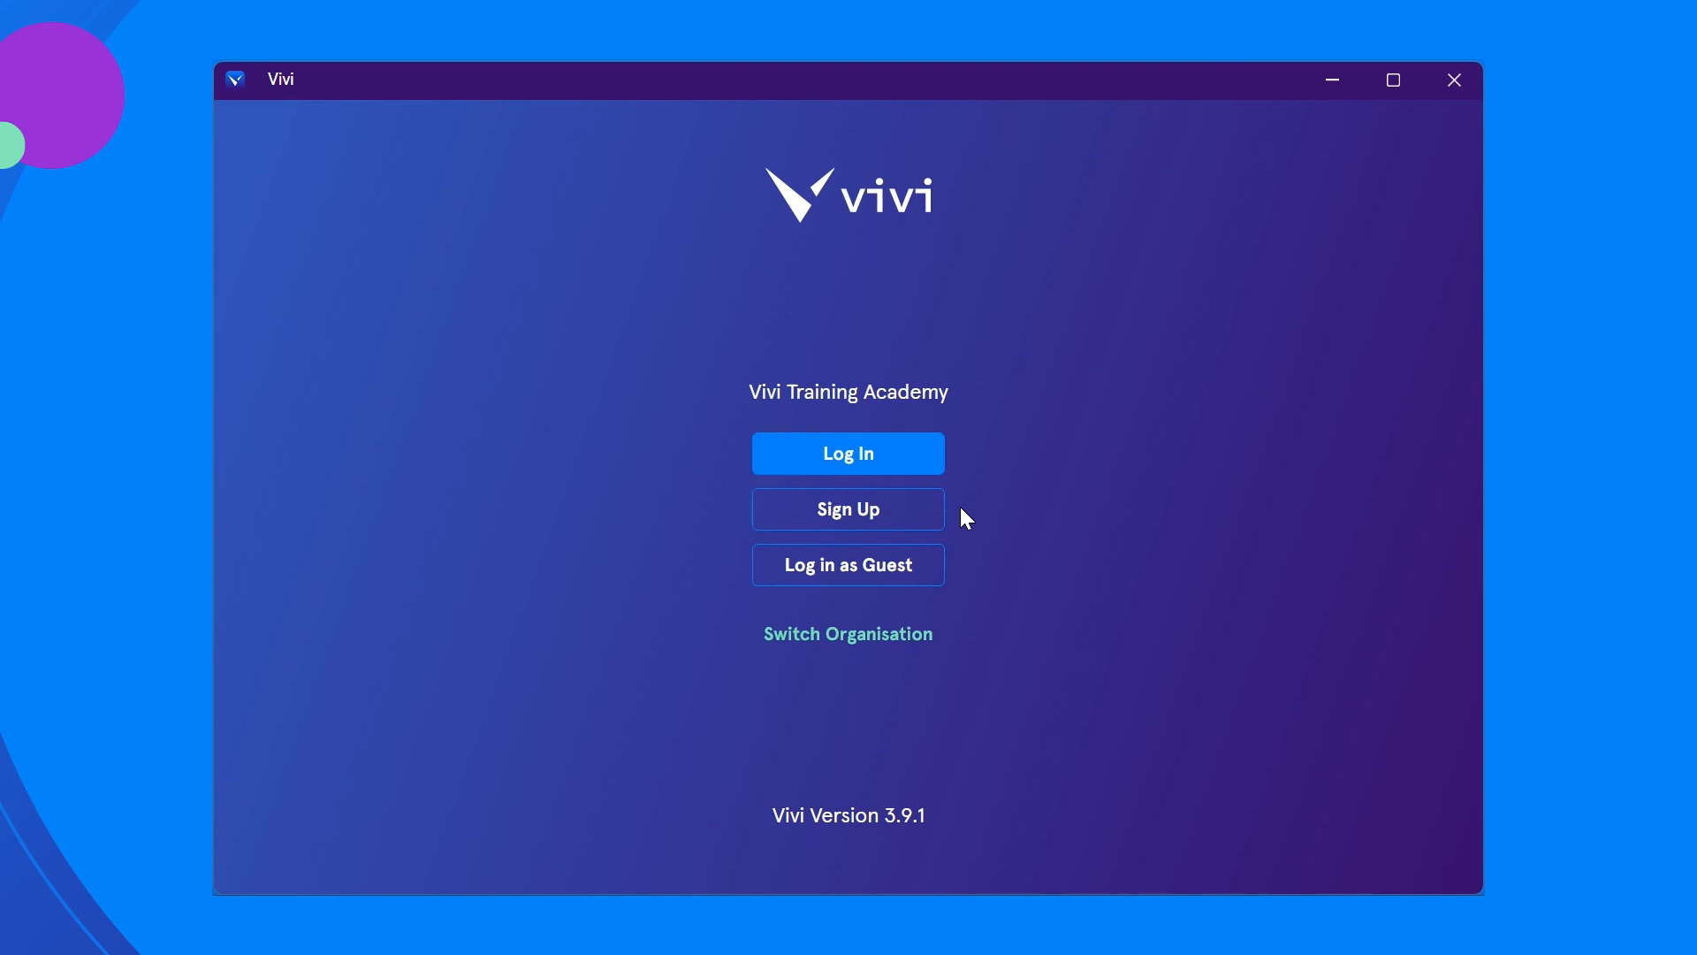
{"action": "left_click", "coordinate": [848, 391]}
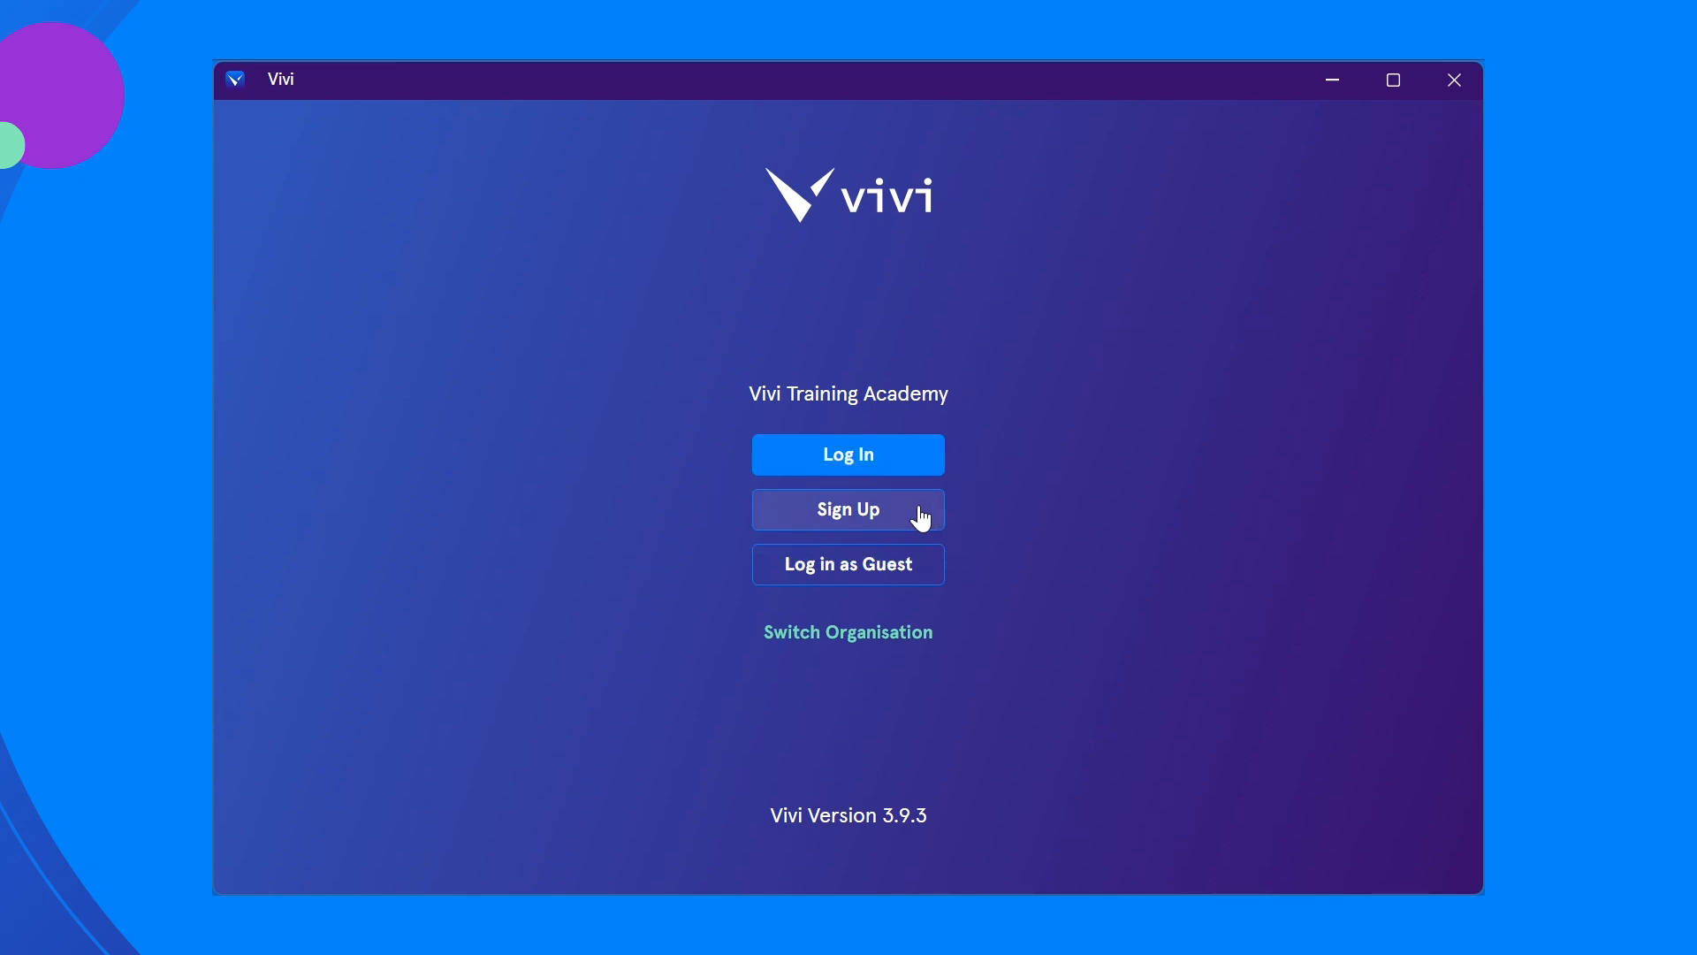
{"action": "left_click", "coordinate": [848, 509]}
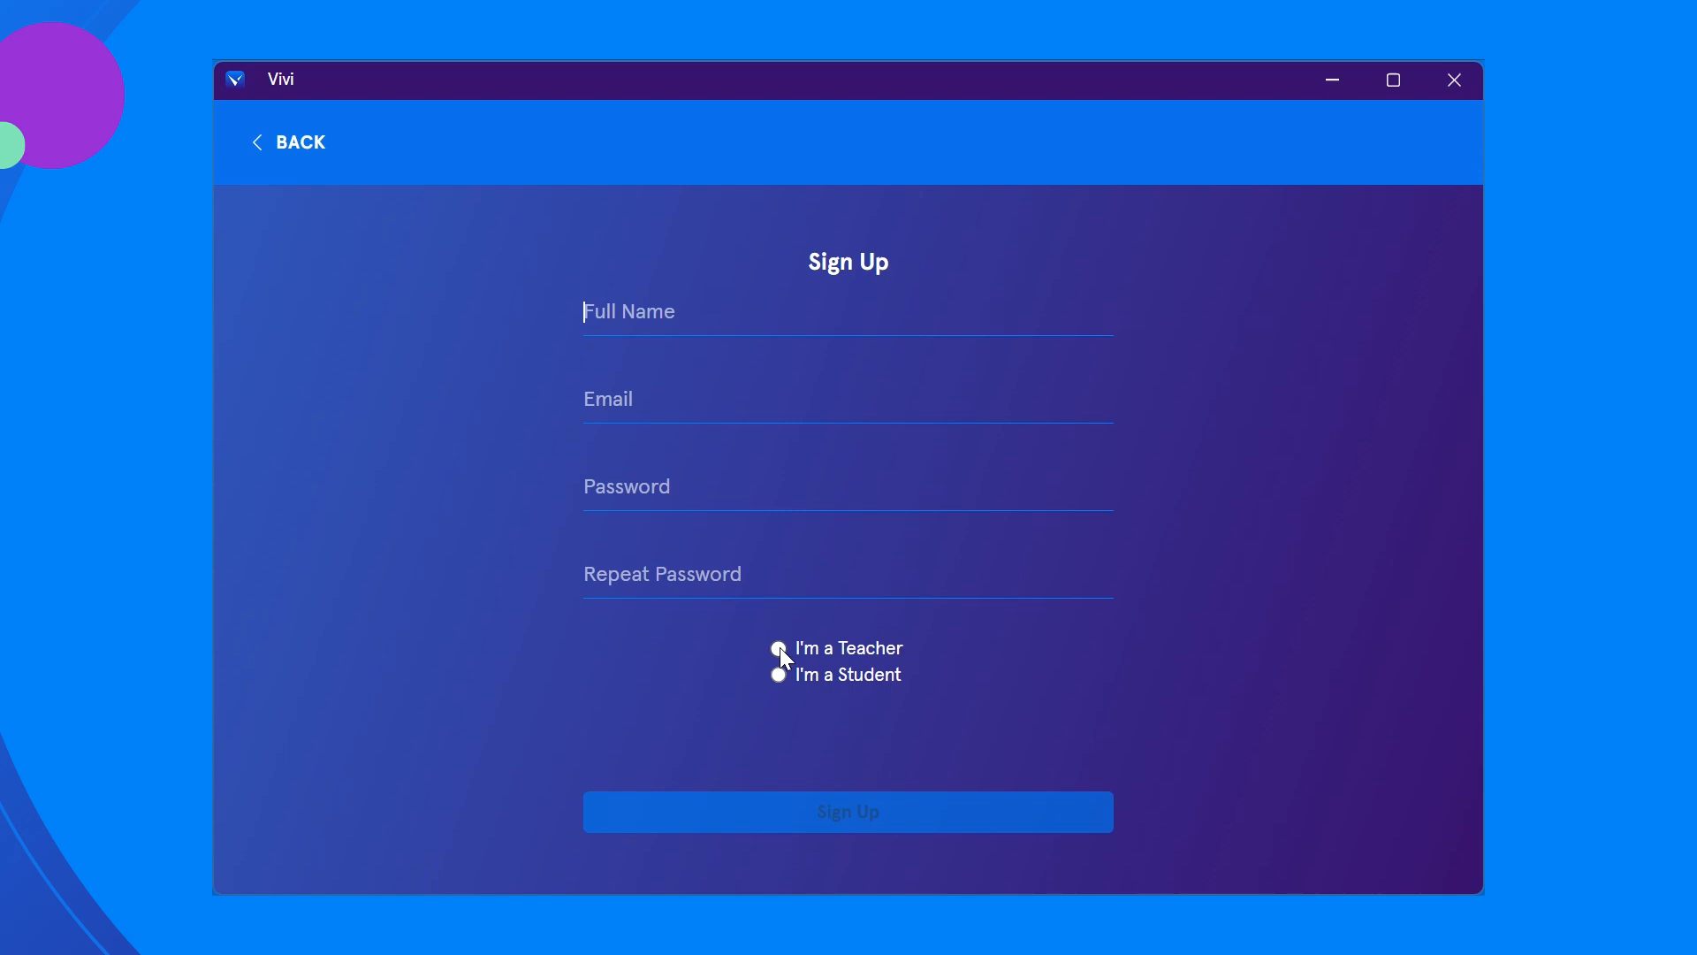
{"action": "left_click", "coordinate": [777, 648]}
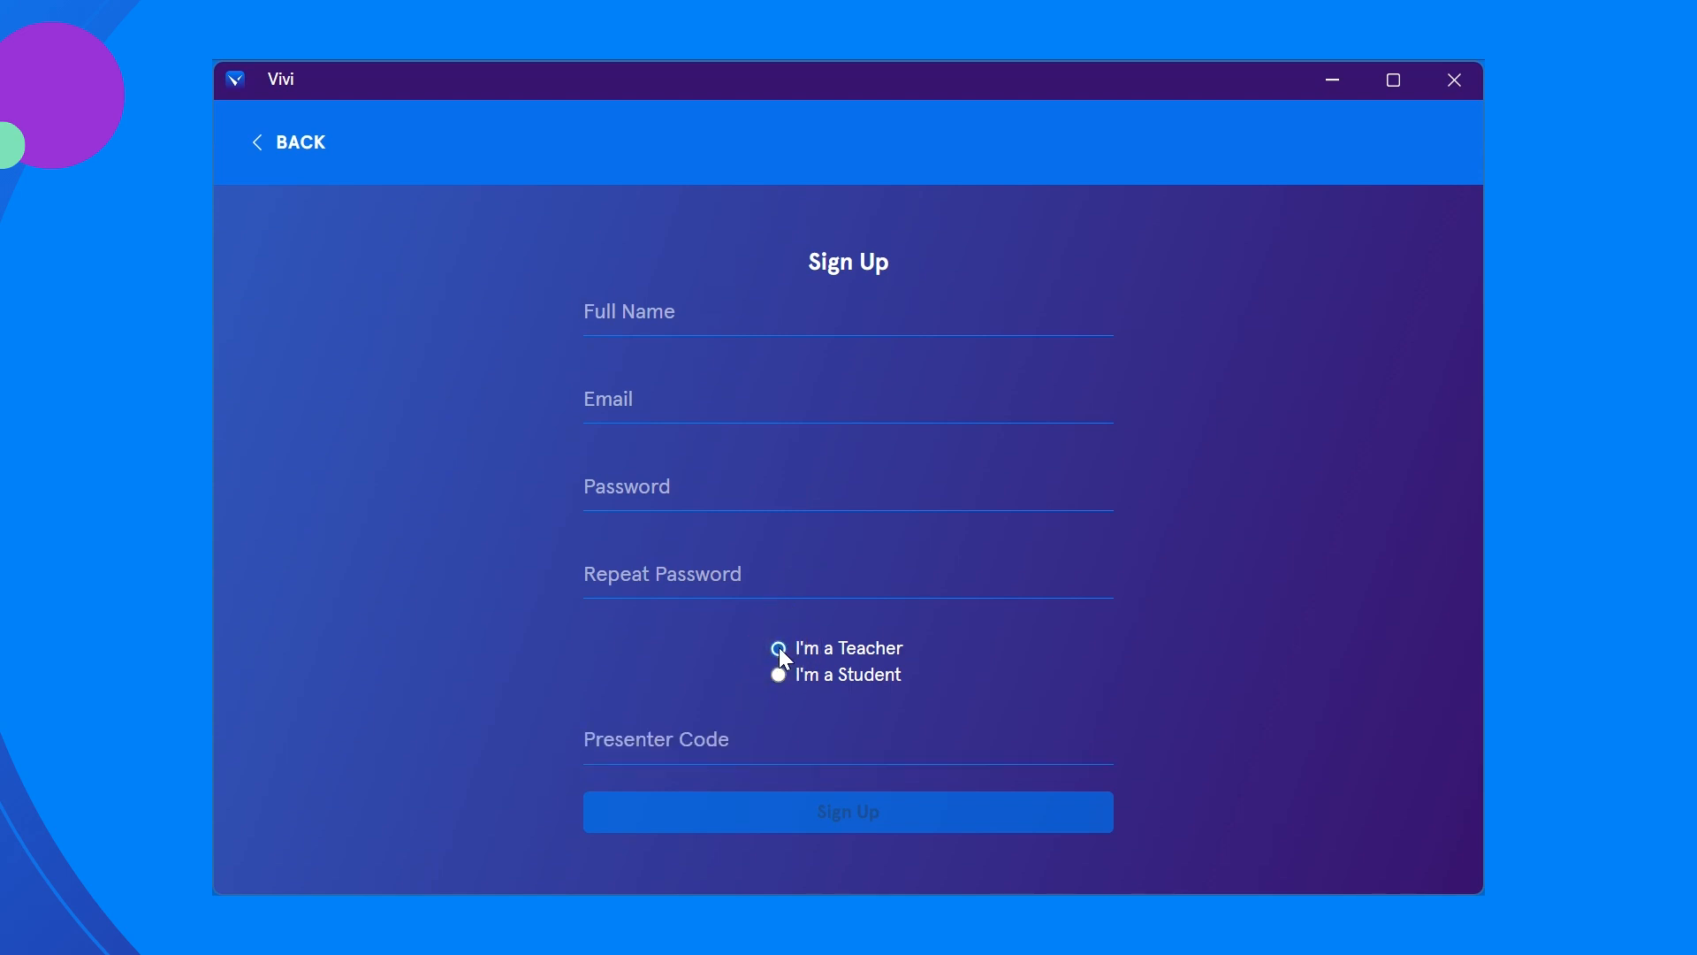
{"action": "left_click", "coordinate": [299, 141]}
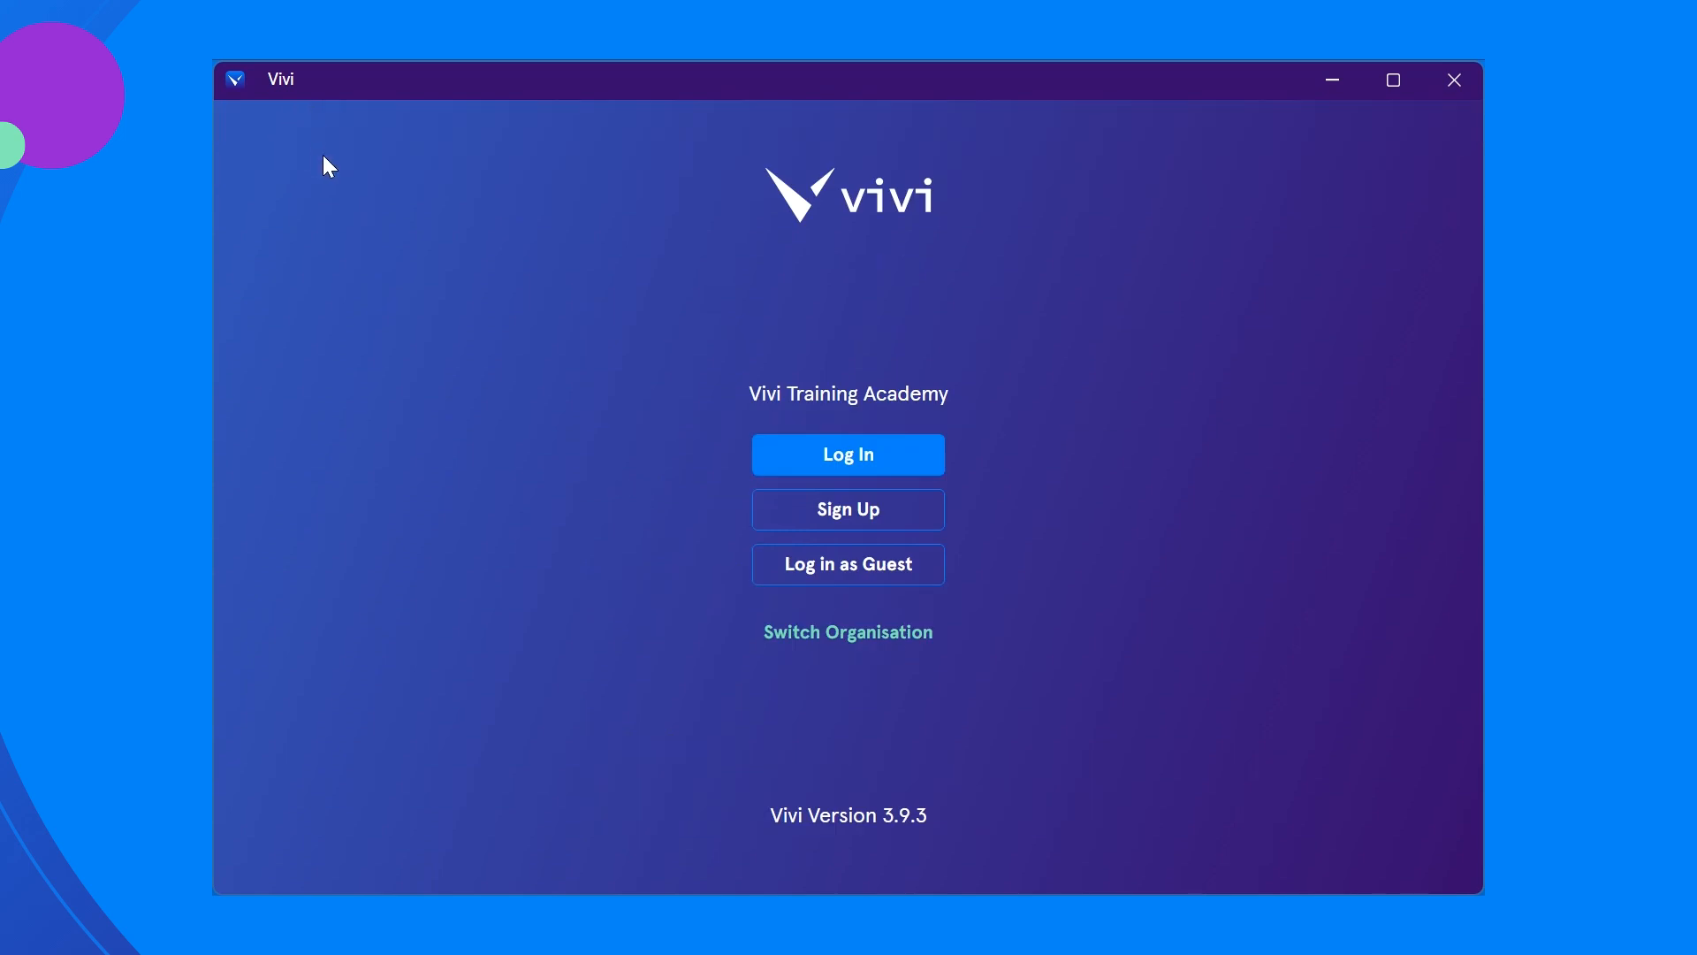
{"action": "mouse_move", "coordinate": [970, 516]}
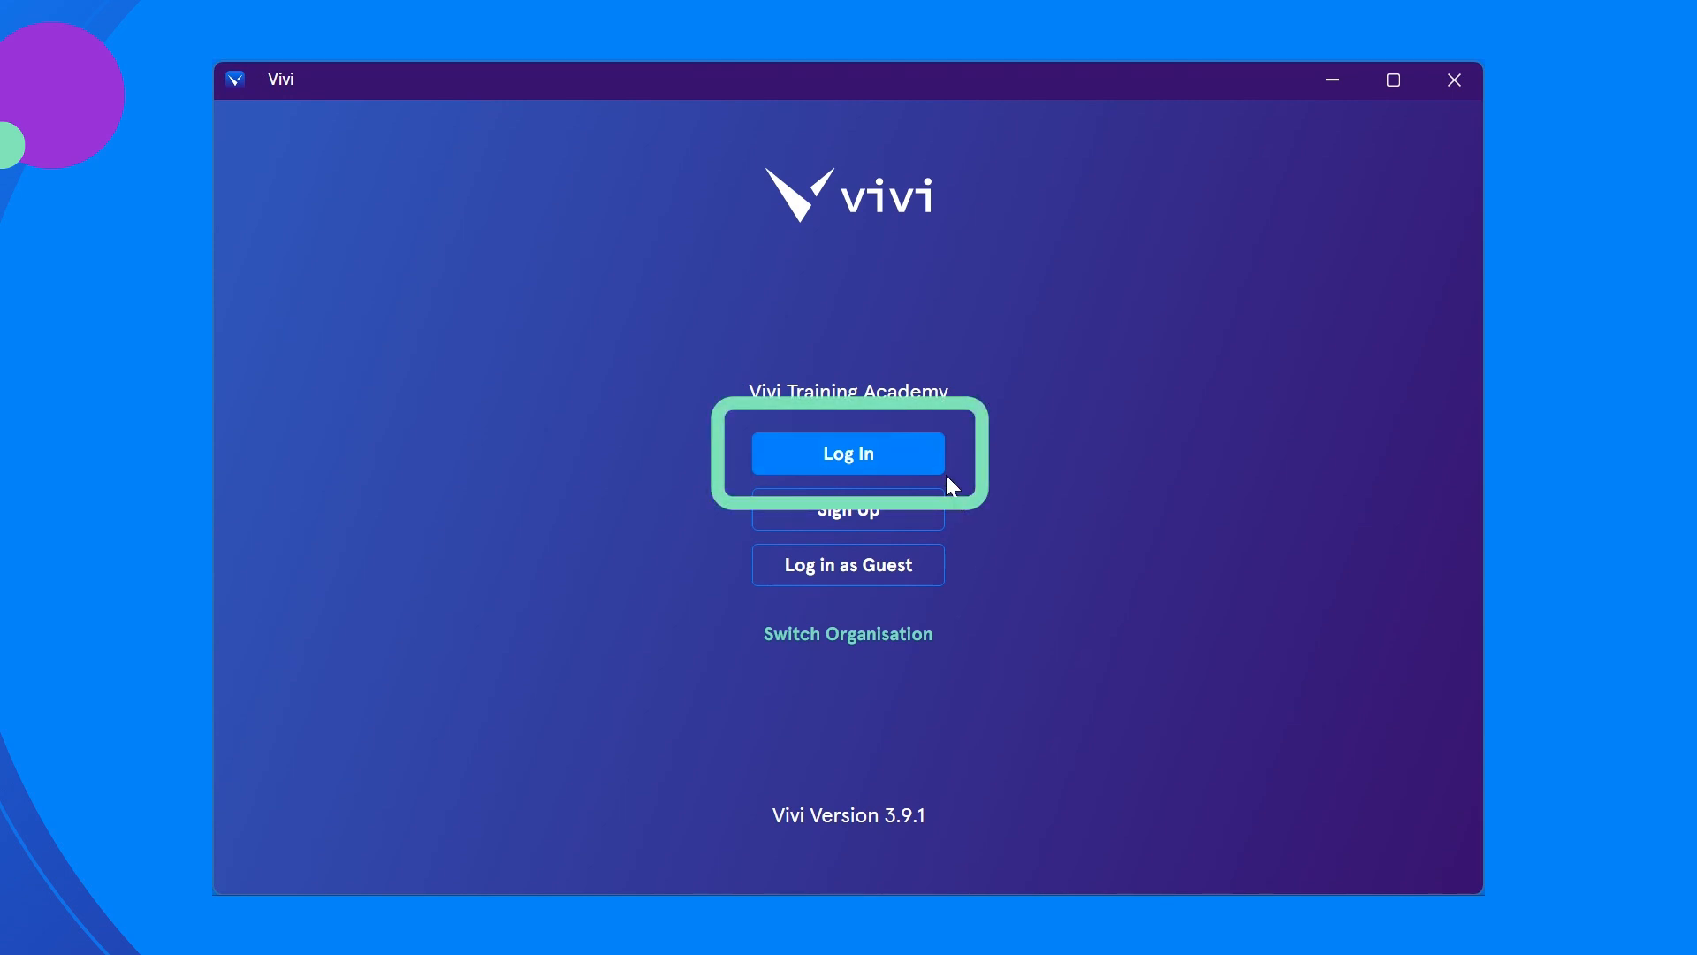
Step: Log in with the teacher account (vivi.io email) to reach the licence agreement welcome
{"action": "left_click", "coordinate": [848, 453]}
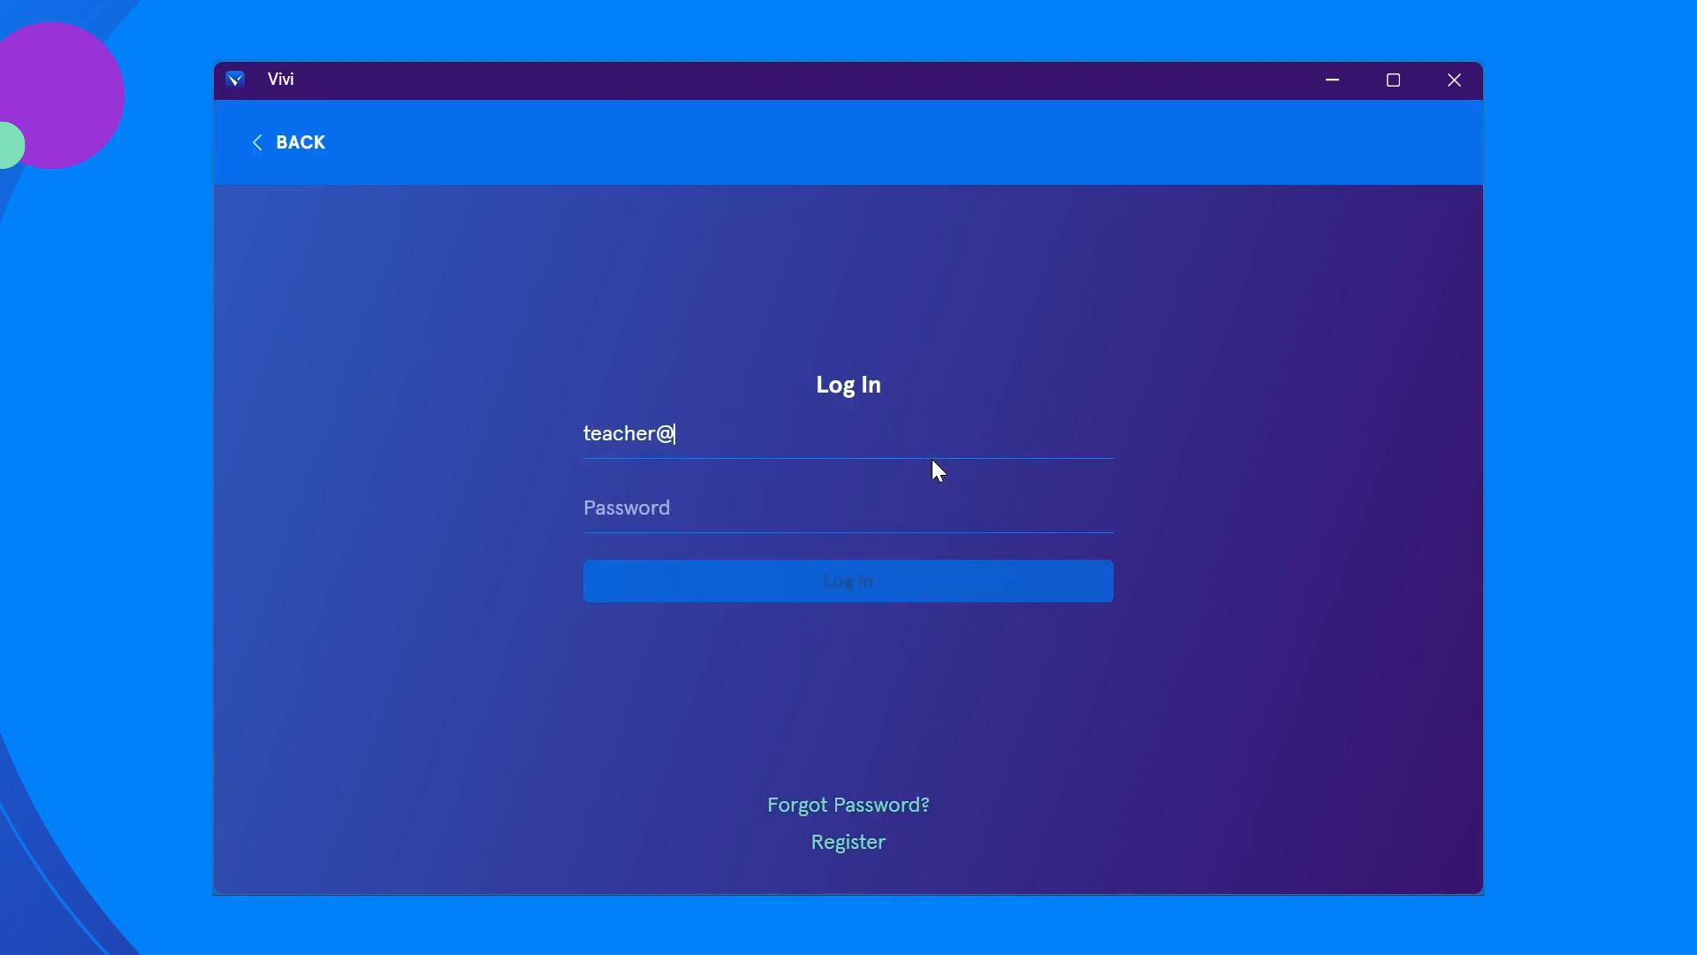
{"action": "type", "text": "vivi.io"}
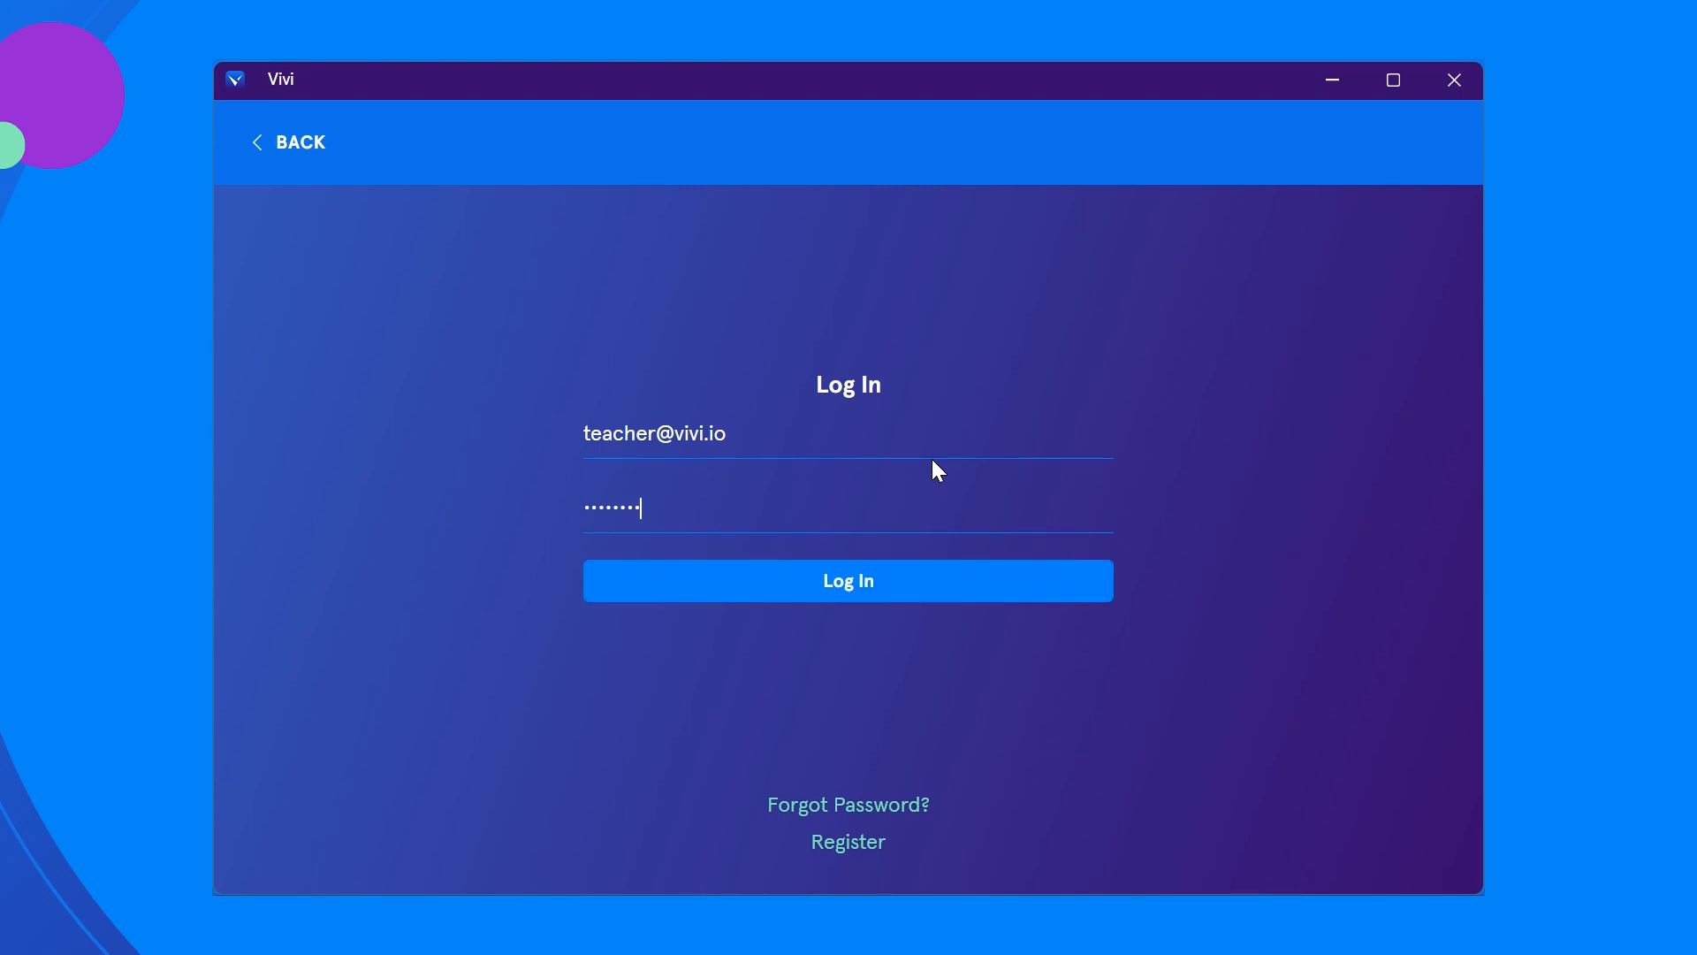
{"action": "left_click", "coordinate": [848, 580]}
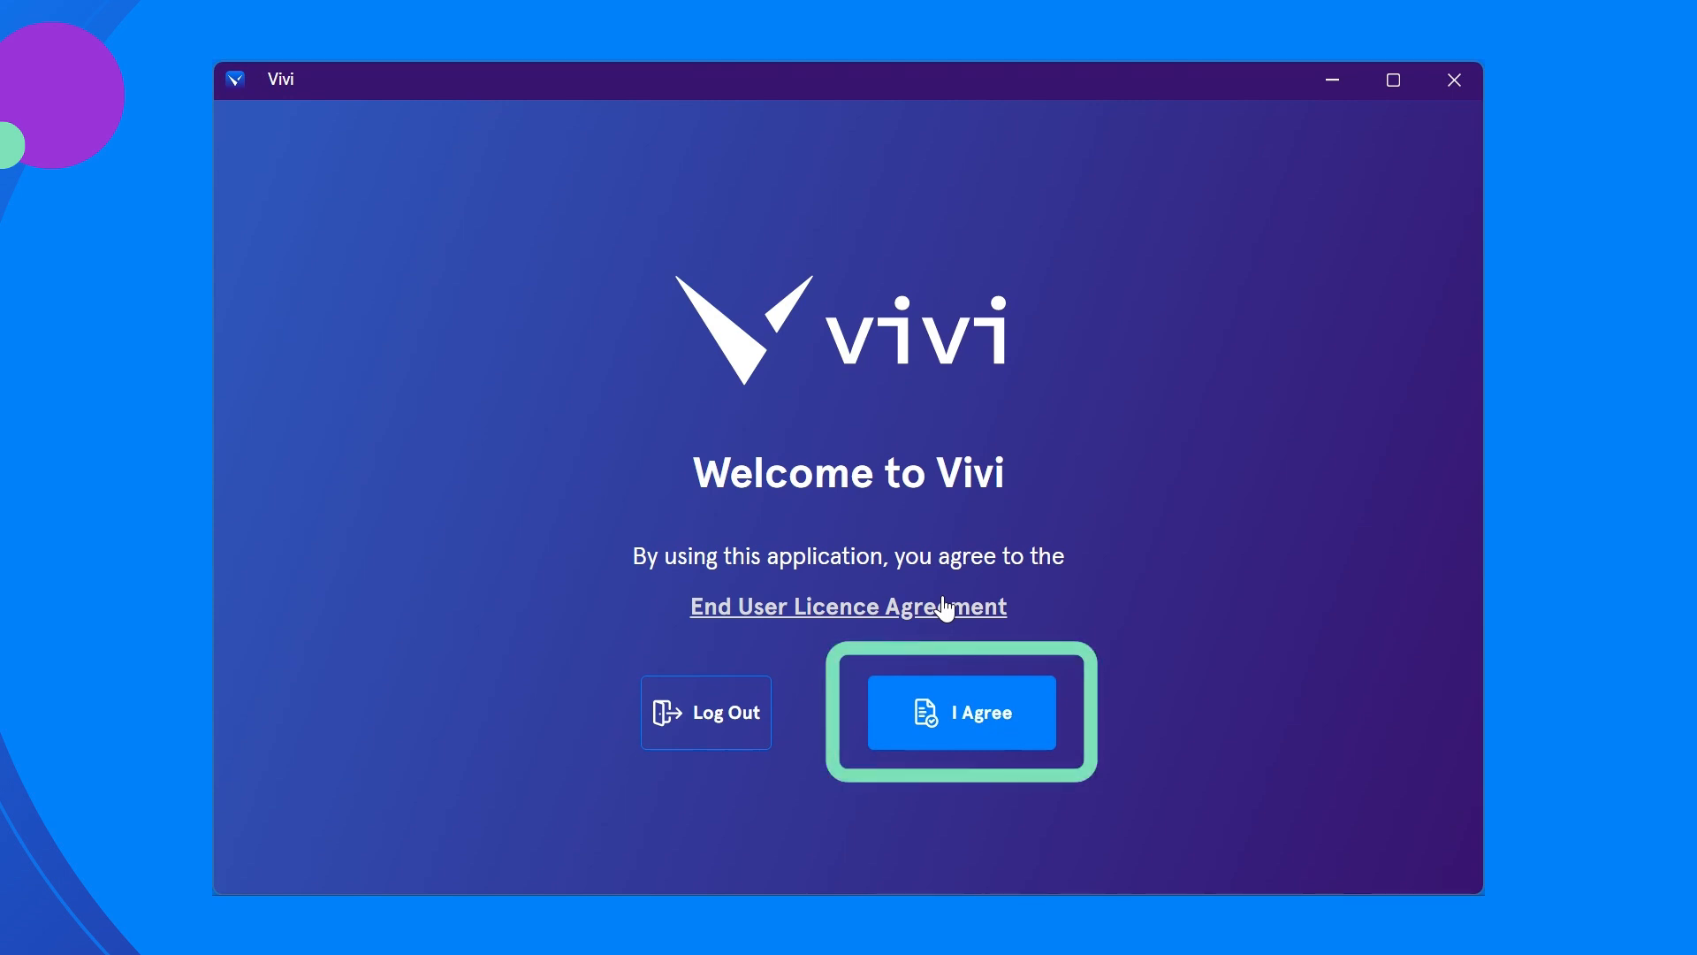
Step: Accept the End User Licence Agreement to reach the Rooms page
{"action": "left_click", "coordinate": [960, 711]}
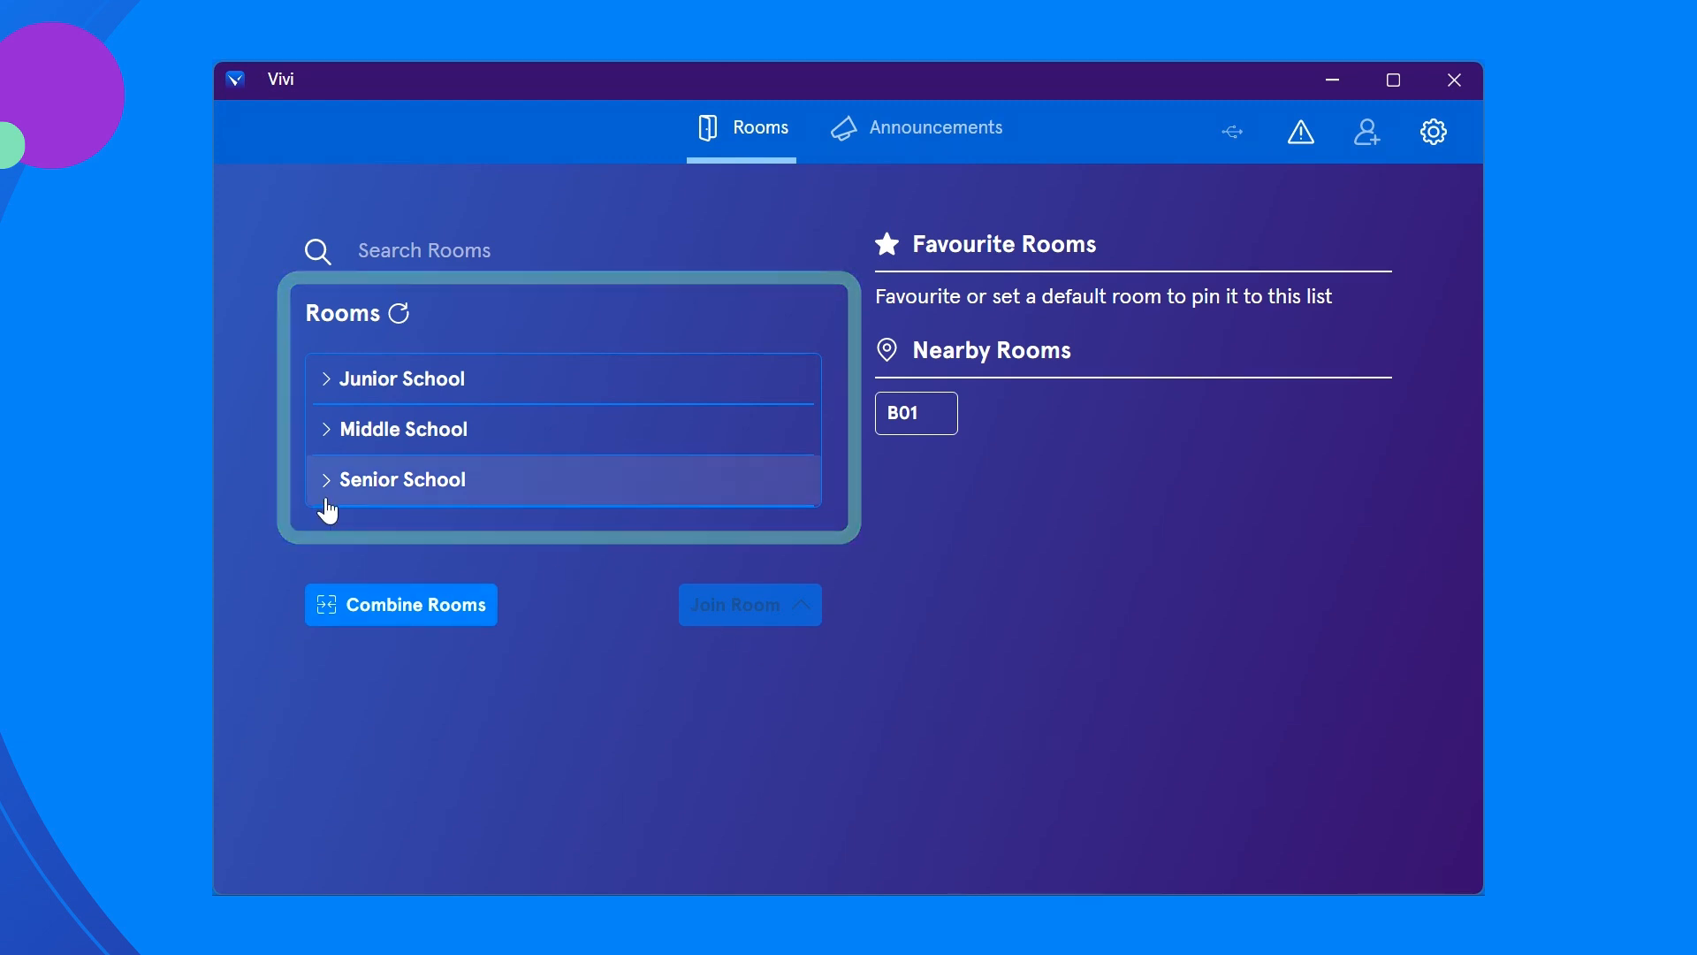
Step: Join room B01 under Senior School's B Block
{"action": "left_click", "coordinate": [400, 480]}
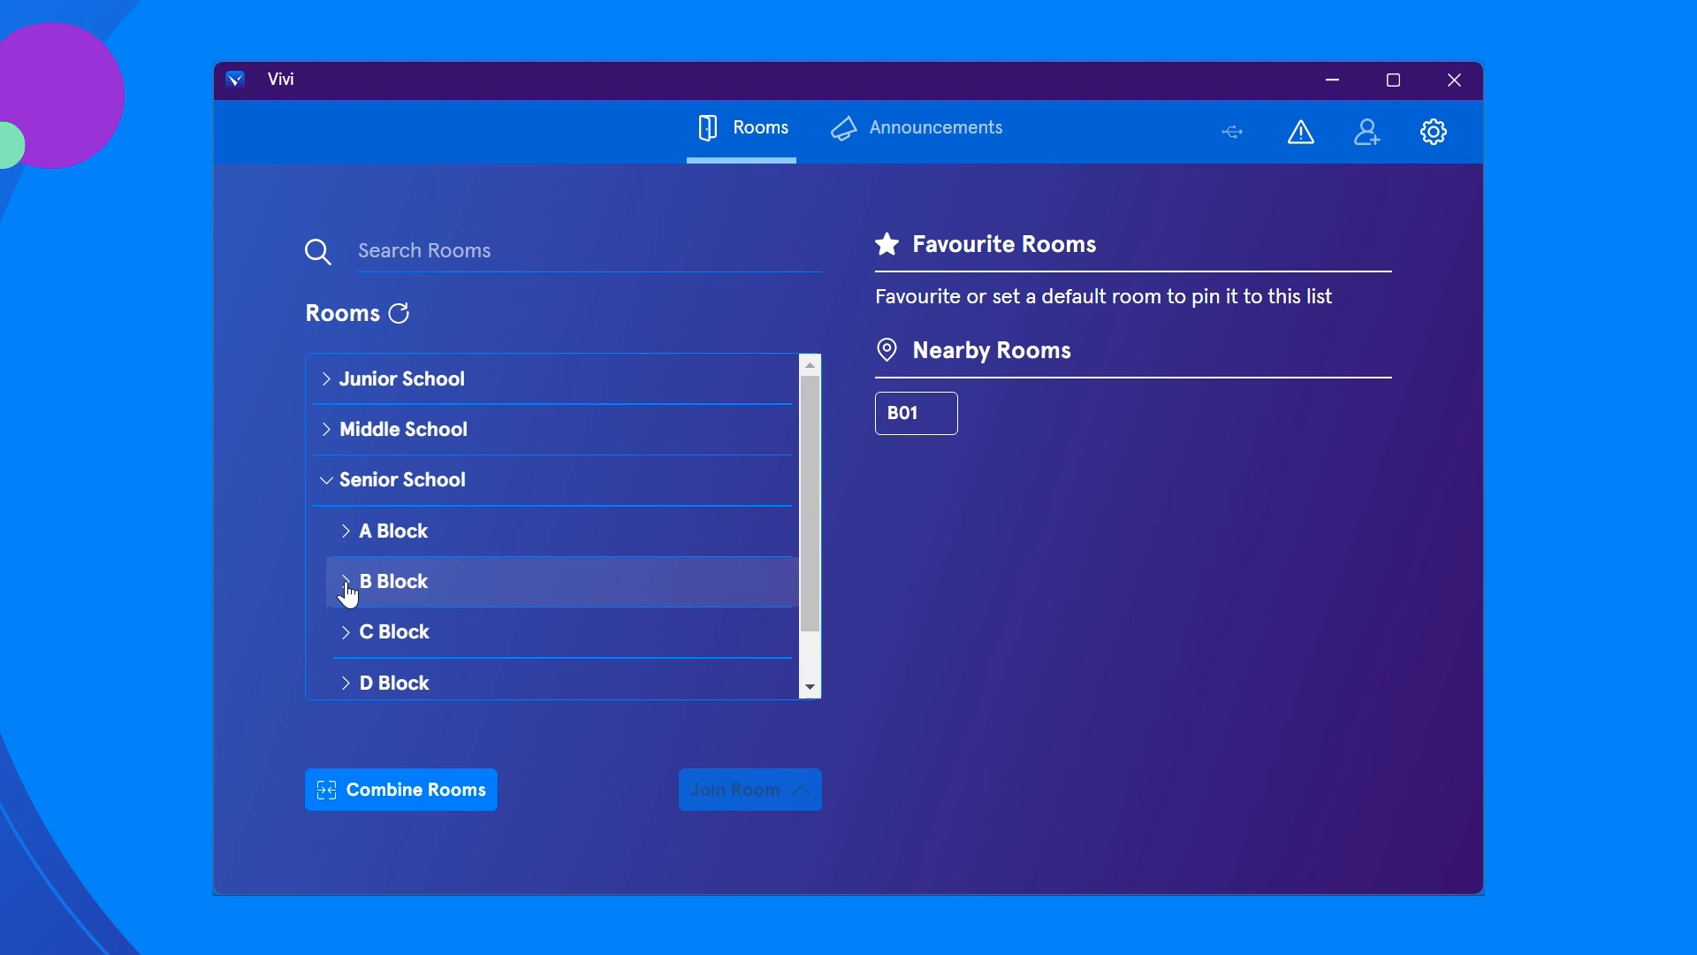
{"action": "left_click", "coordinate": [393, 580]}
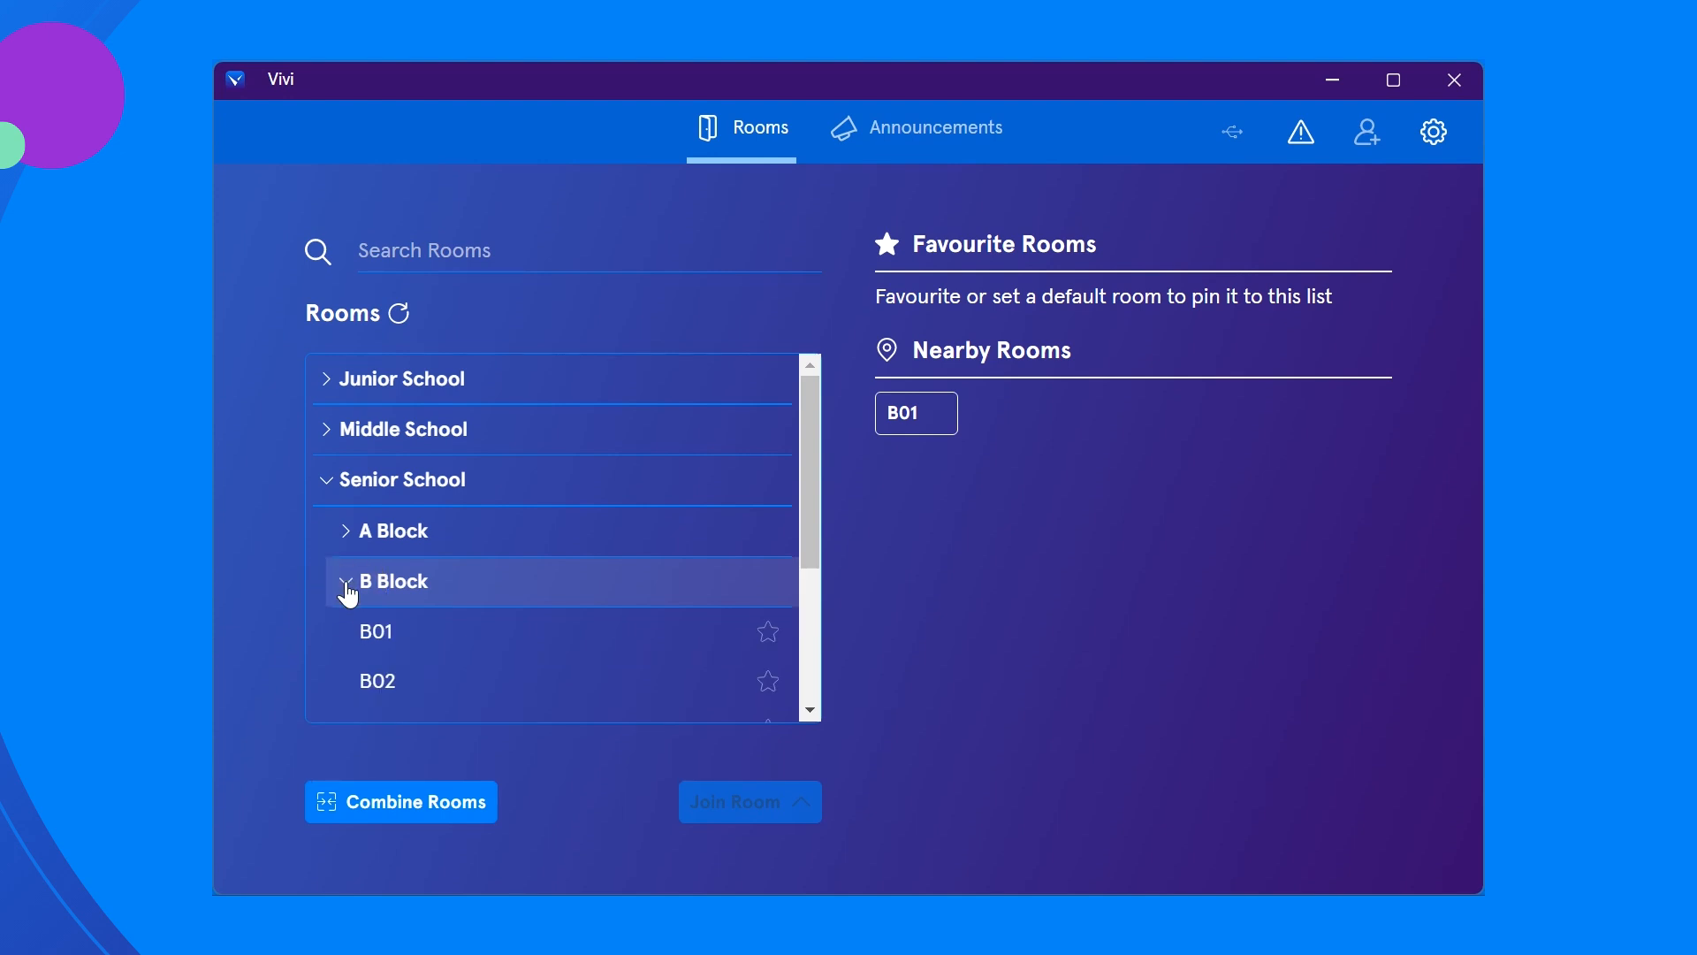
{"action": "left_click", "coordinate": [375, 631]}
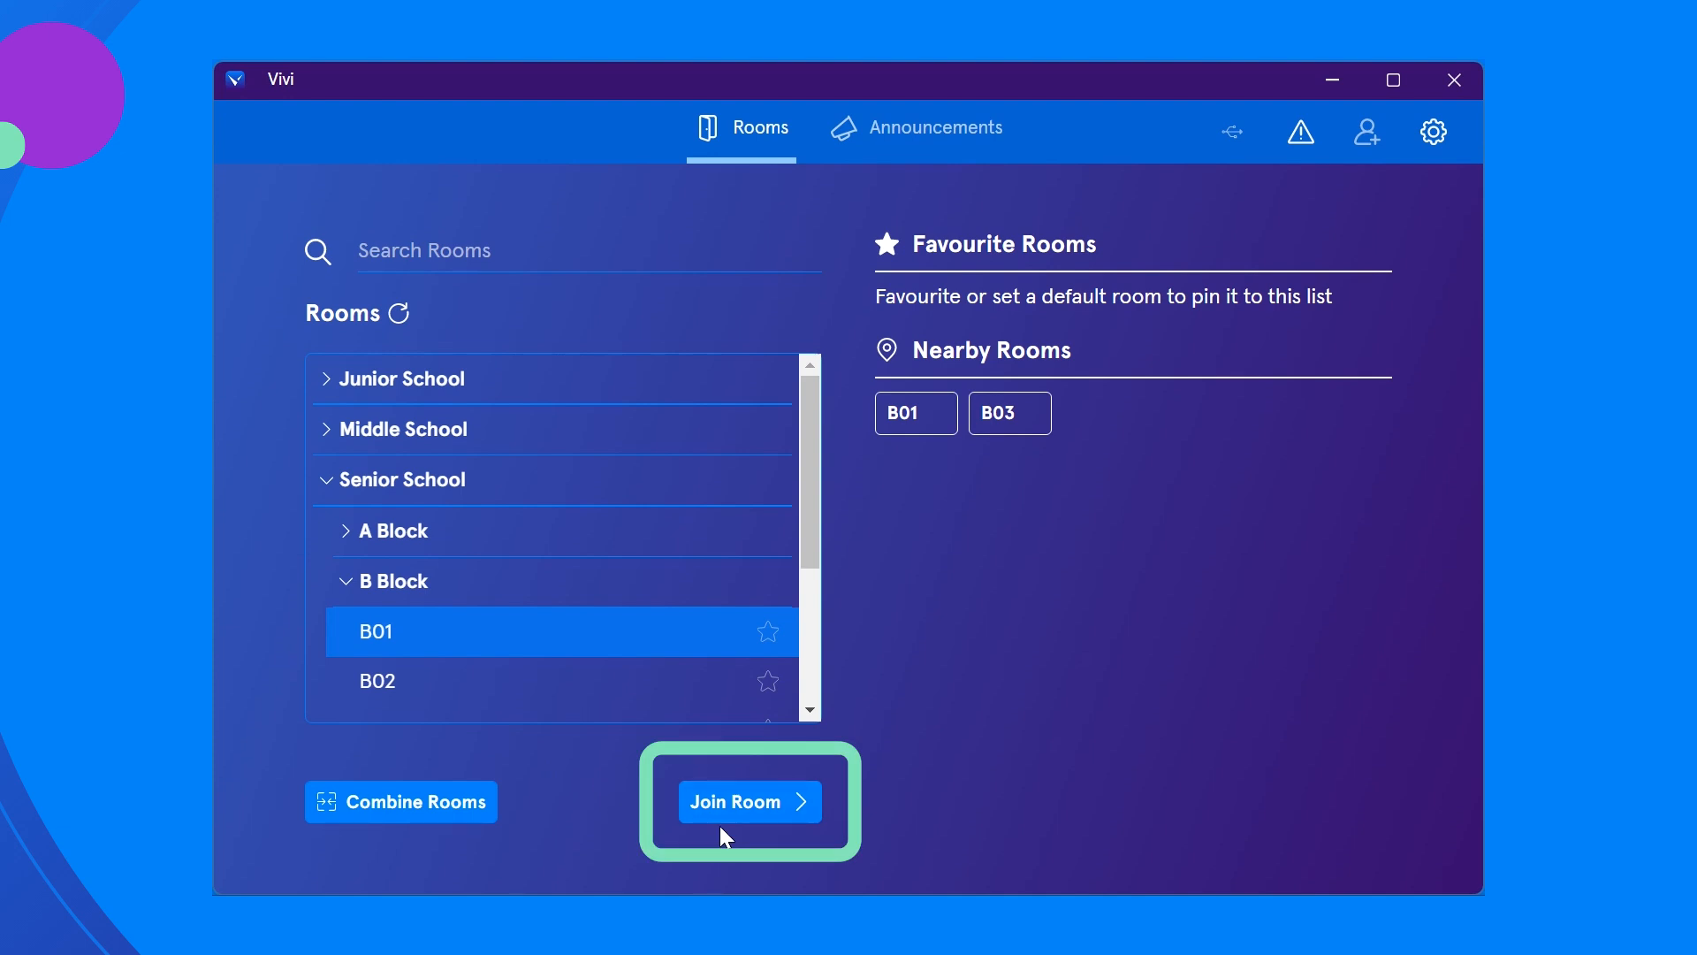
{"action": "left_click", "coordinate": [749, 800]}
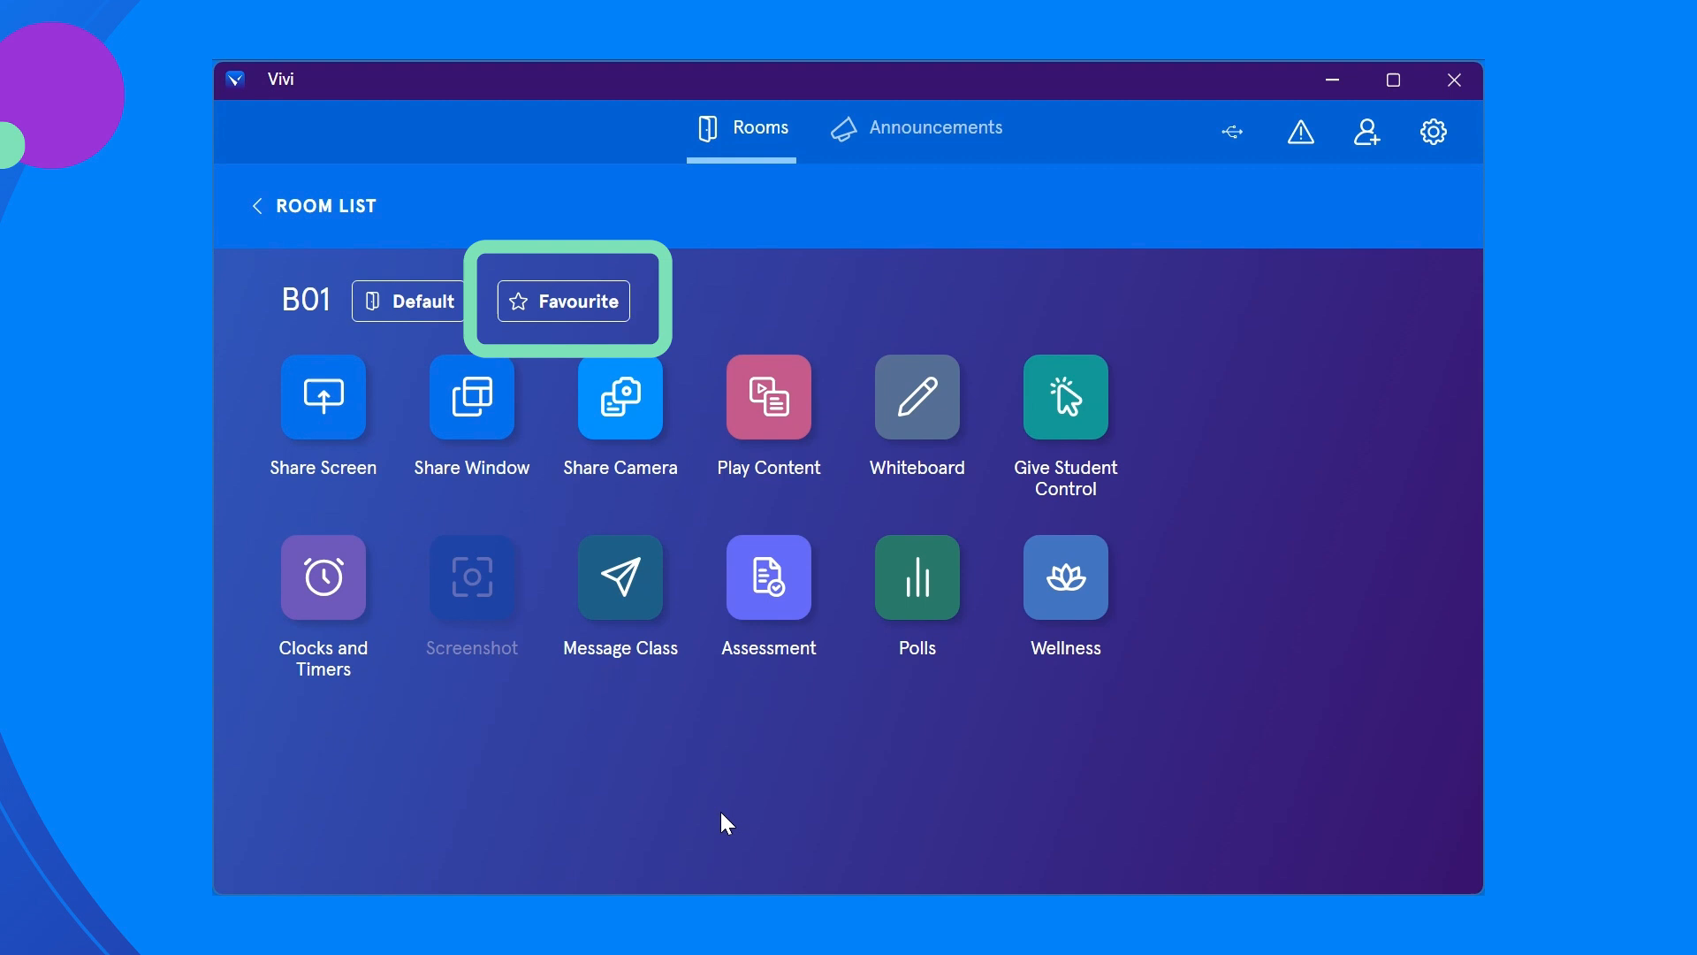
{"action": "mouse_move", "coordinate": [563, 314]}
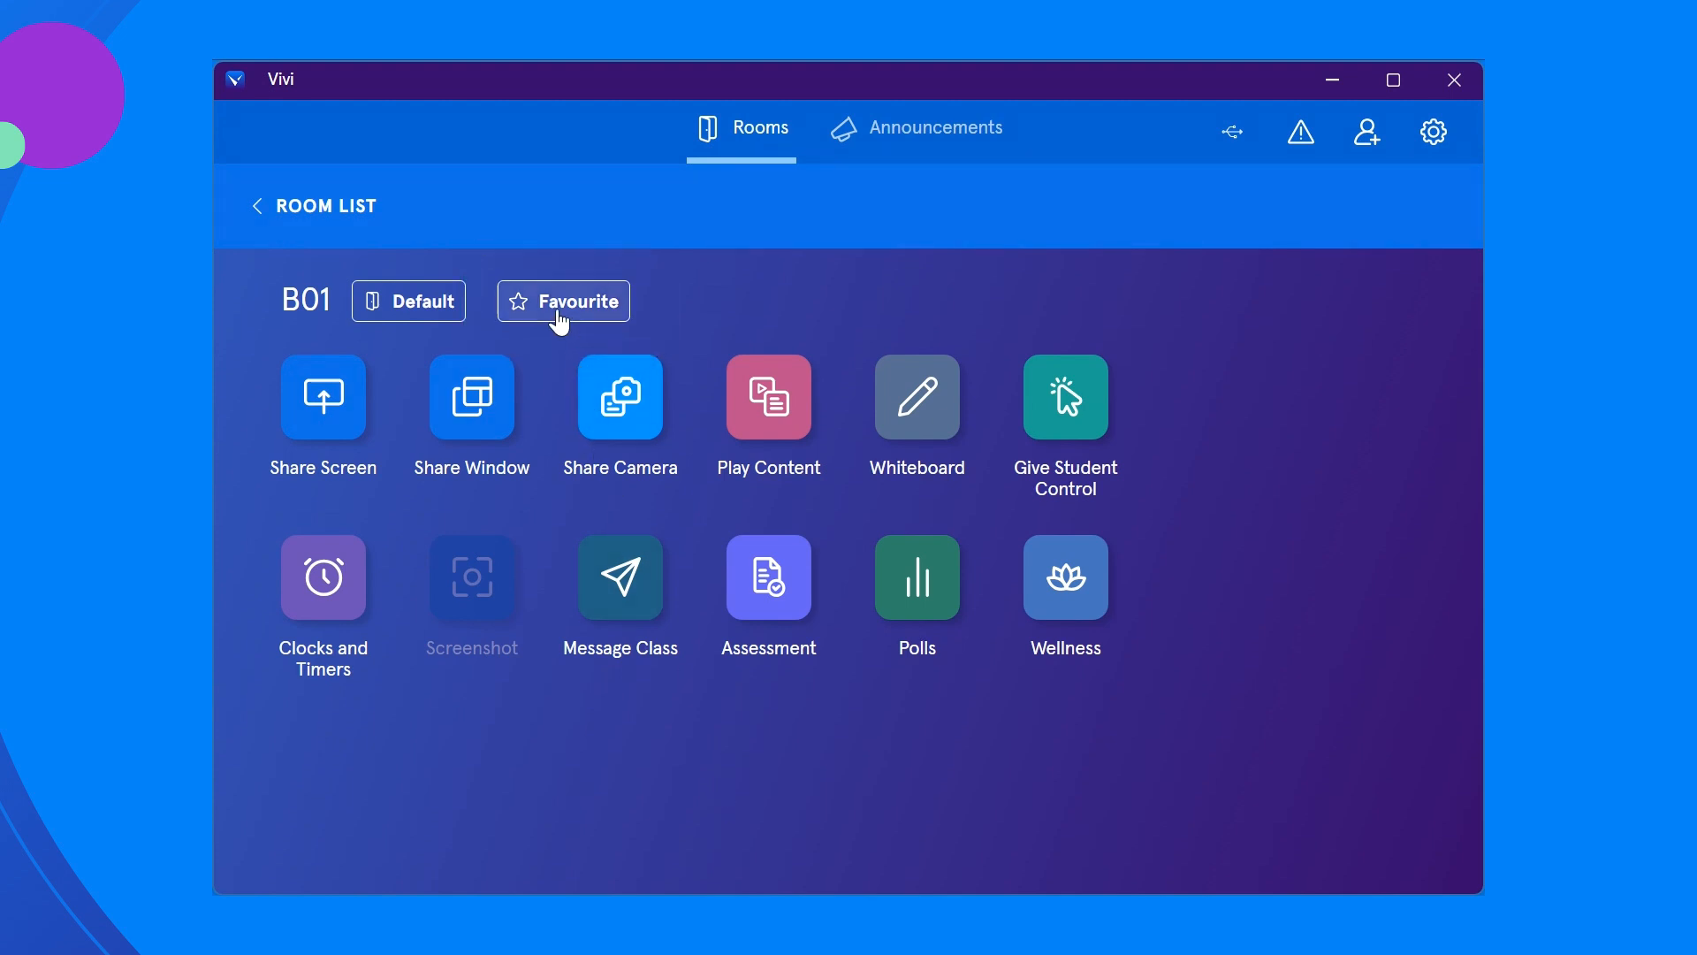
Step: Mark room B01 as a favourite room
{"action": "left_click", "coordinate": [563, 301]}
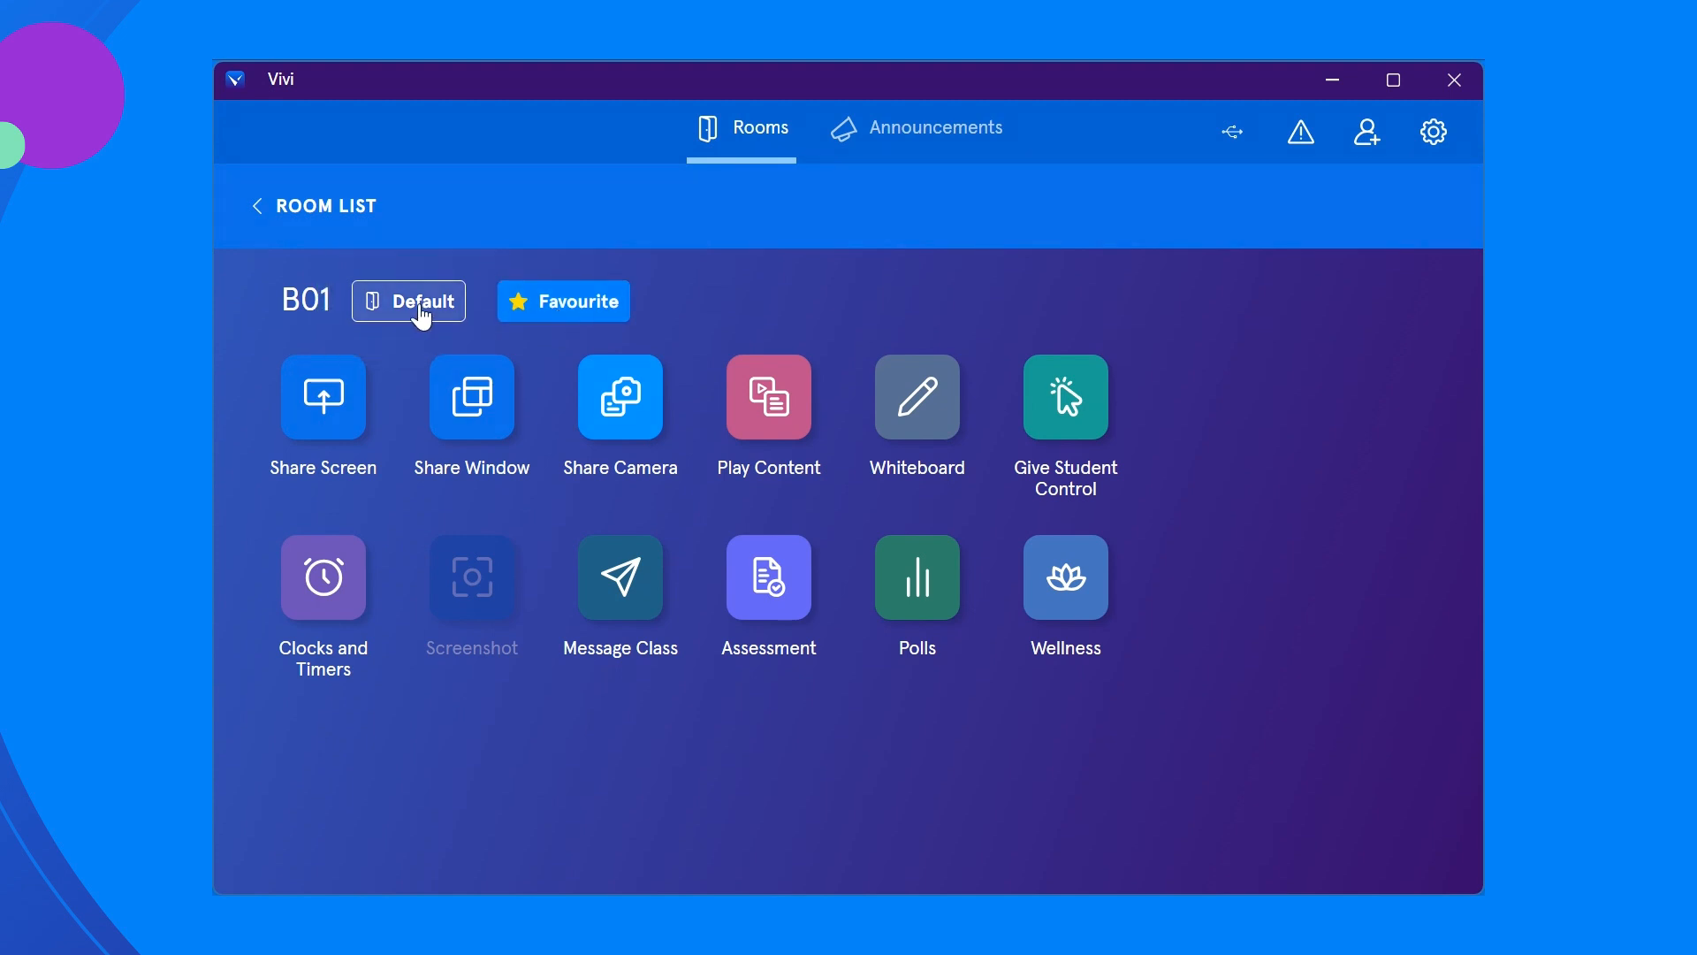
Step: Set B01 as the default room and return to the room list
{"action": "left_click", "coordinate": [410, 301]}
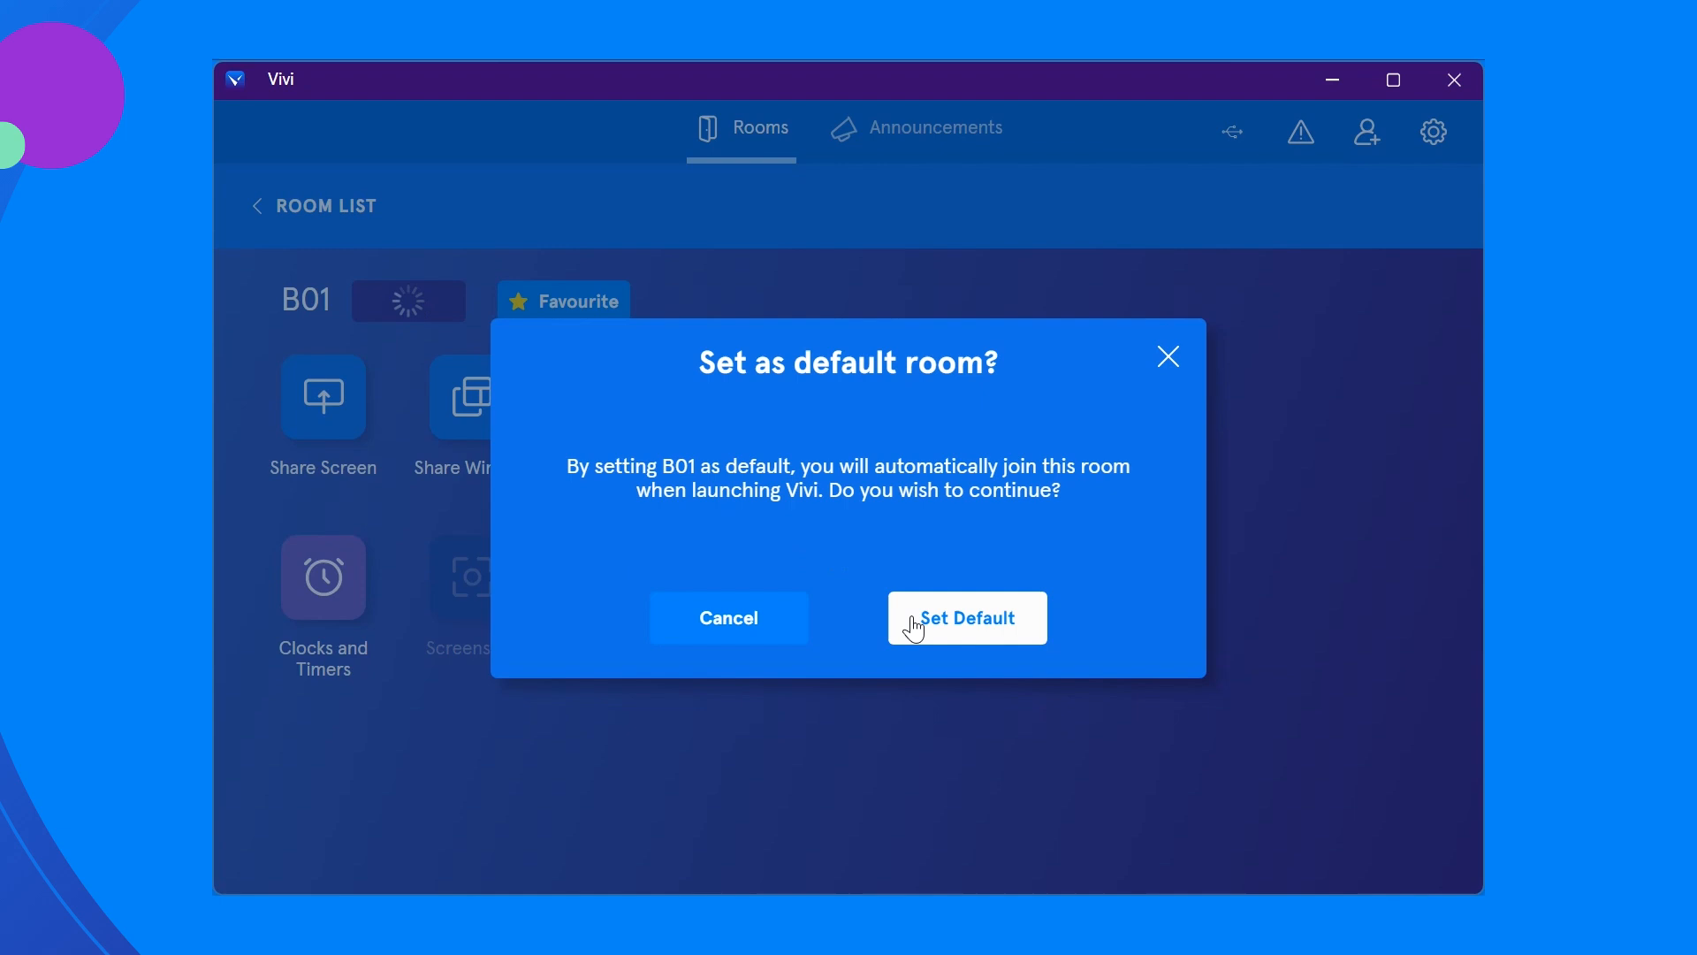
{"action": "left_click", "coordinate": [966, 617]}
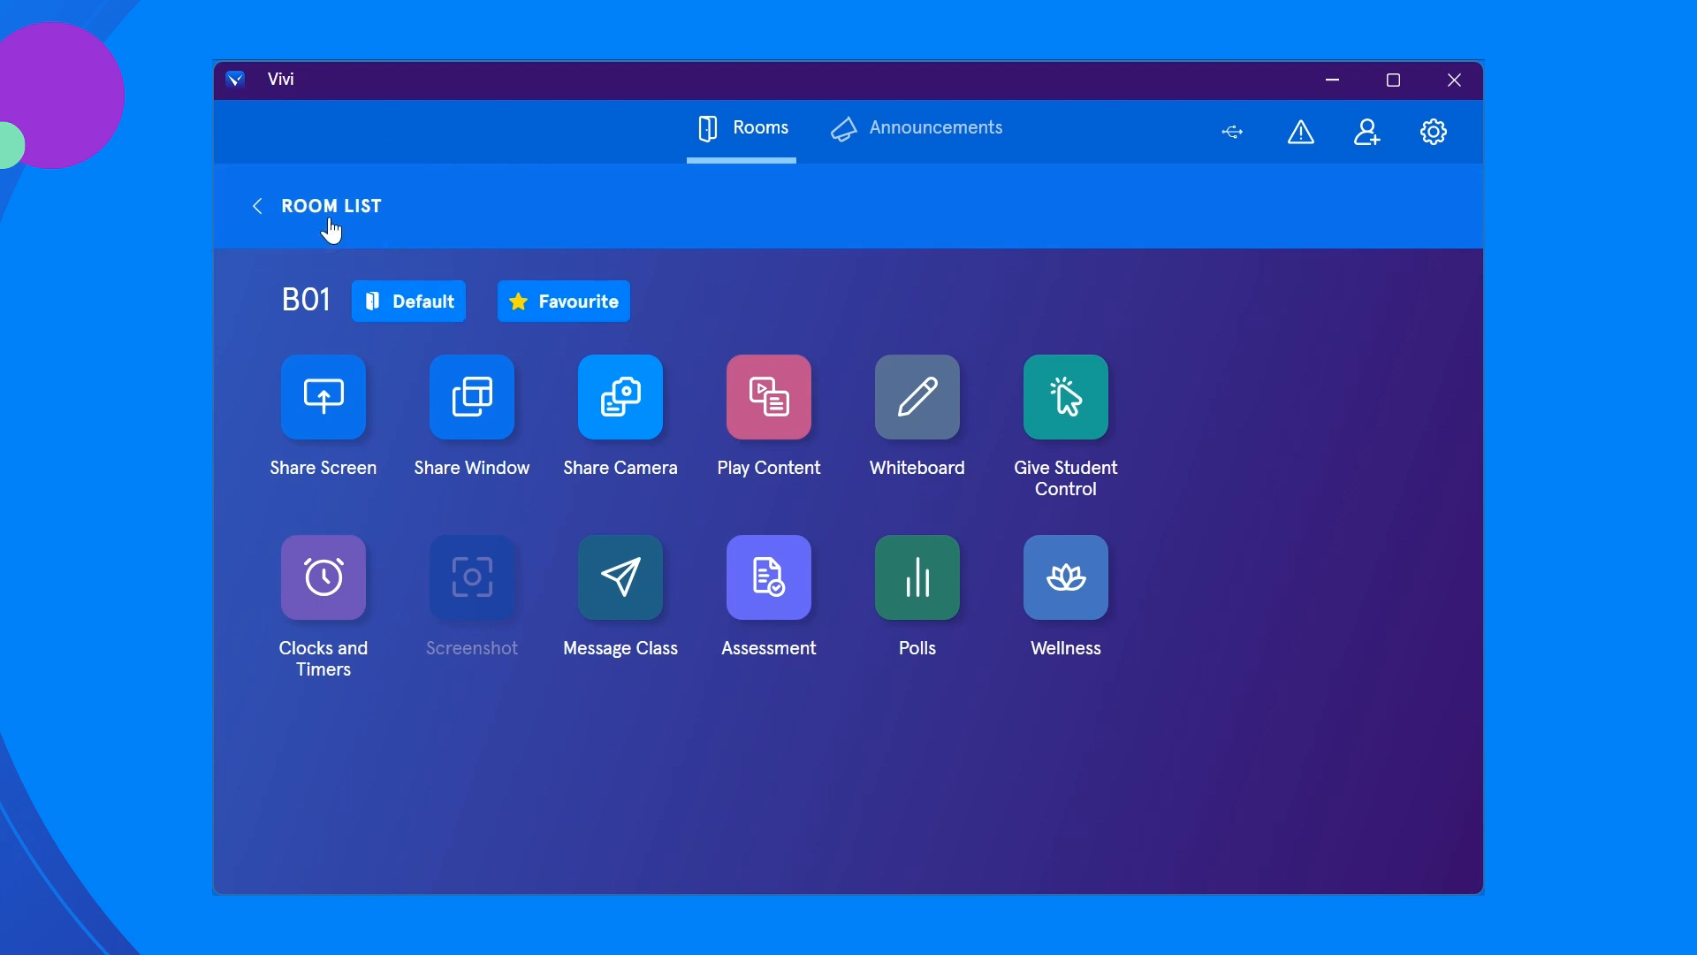
{"action": "left_click", "coordinate": [328, 206]}
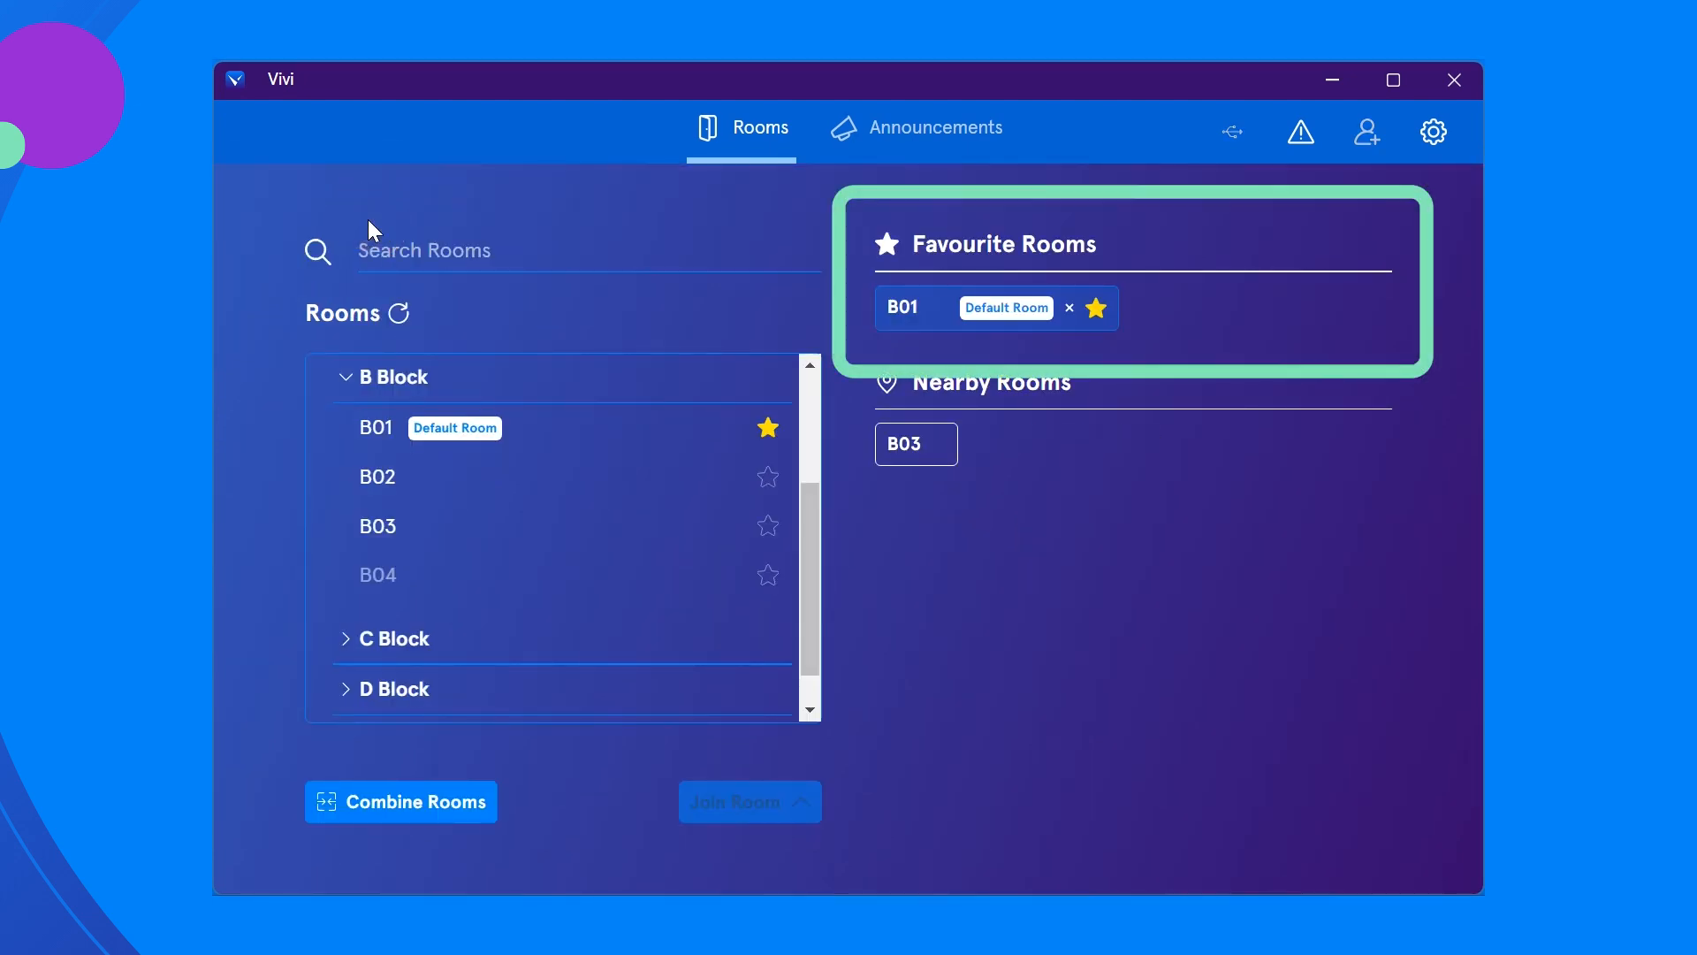